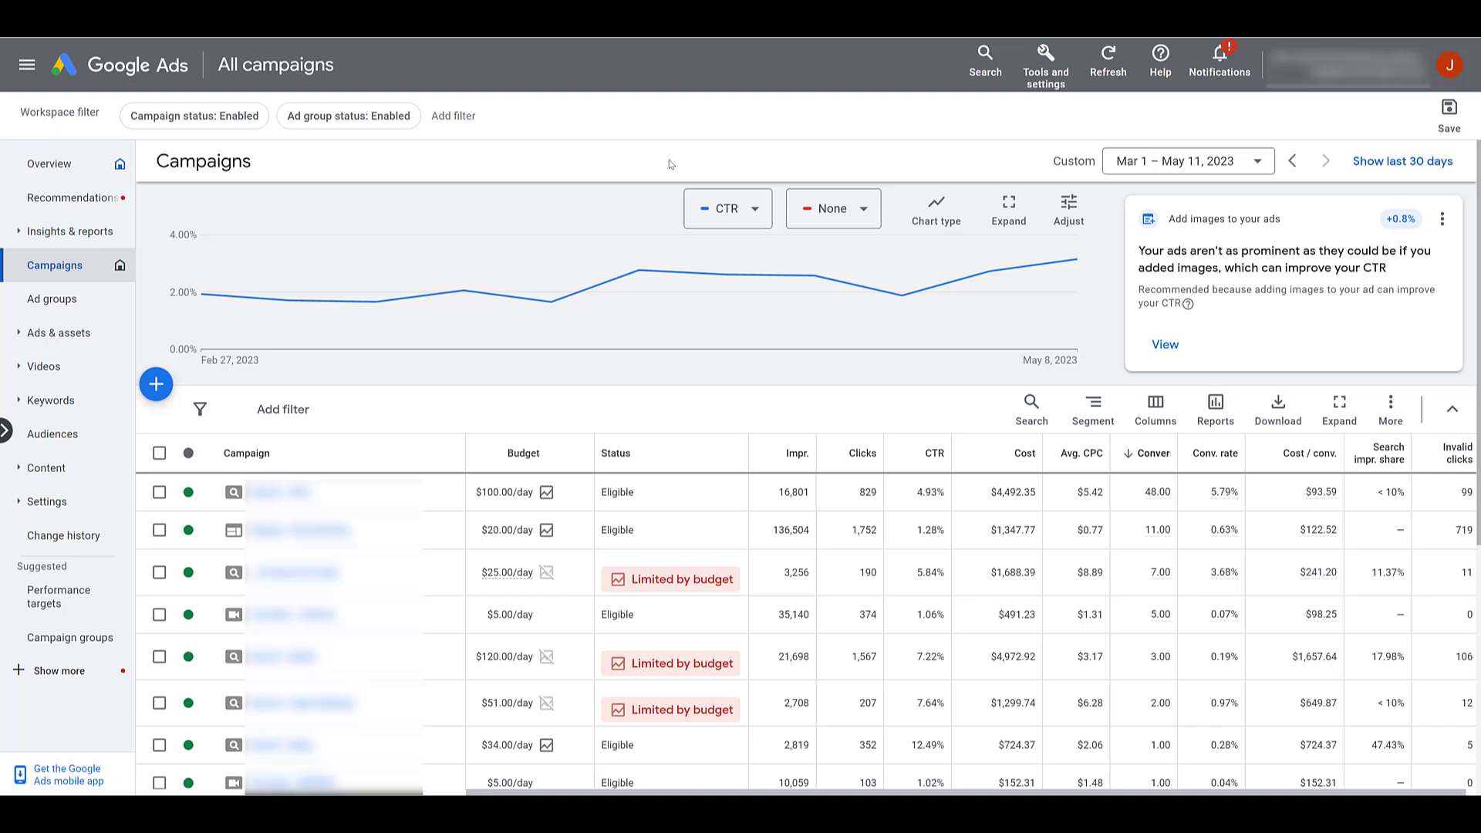
mouse_move(205, 560)
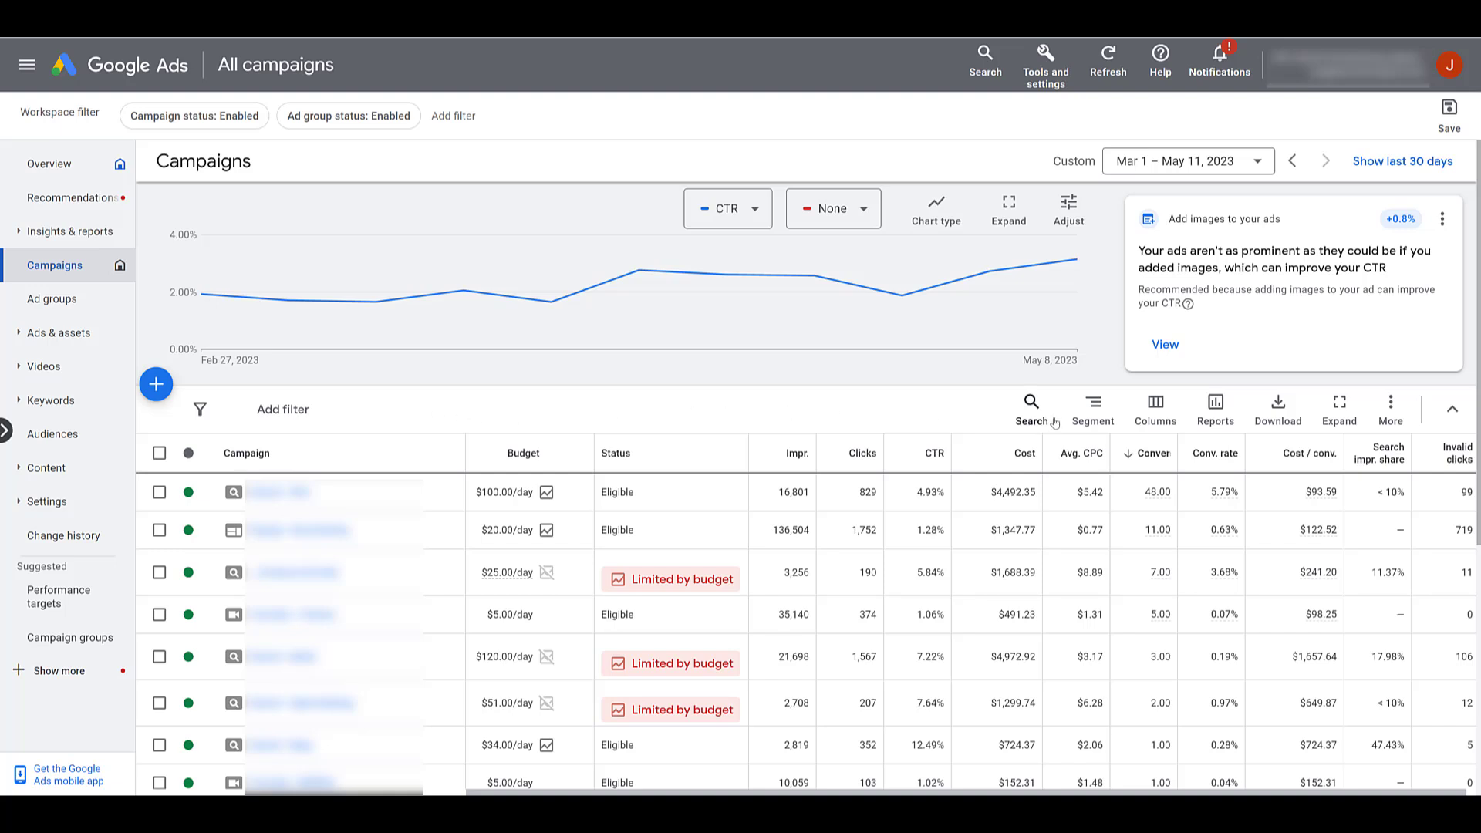
Show the Segment menu choices for the campaign table
click(1092, 408)
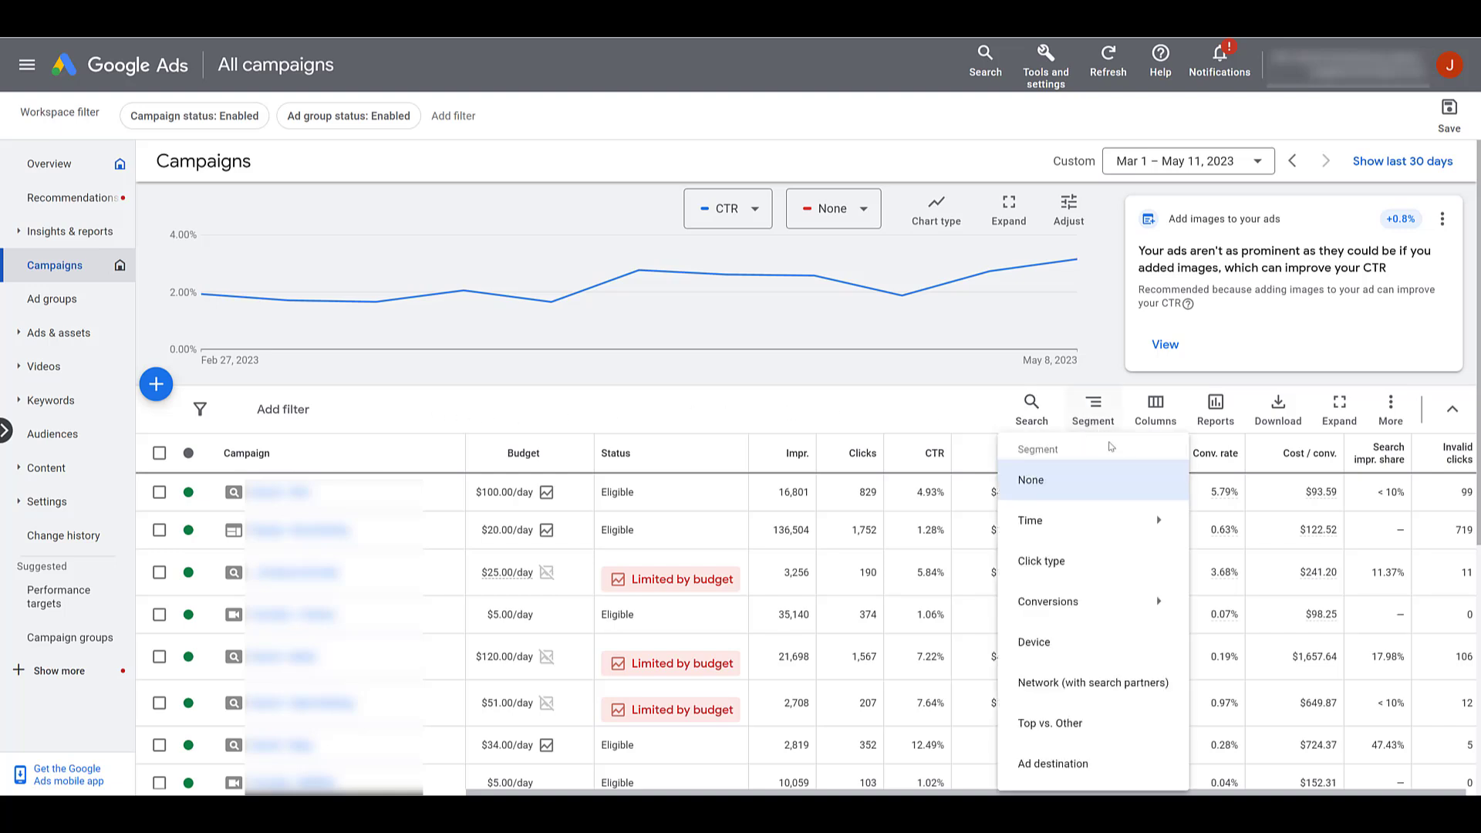
mouse_move(1033, 642)
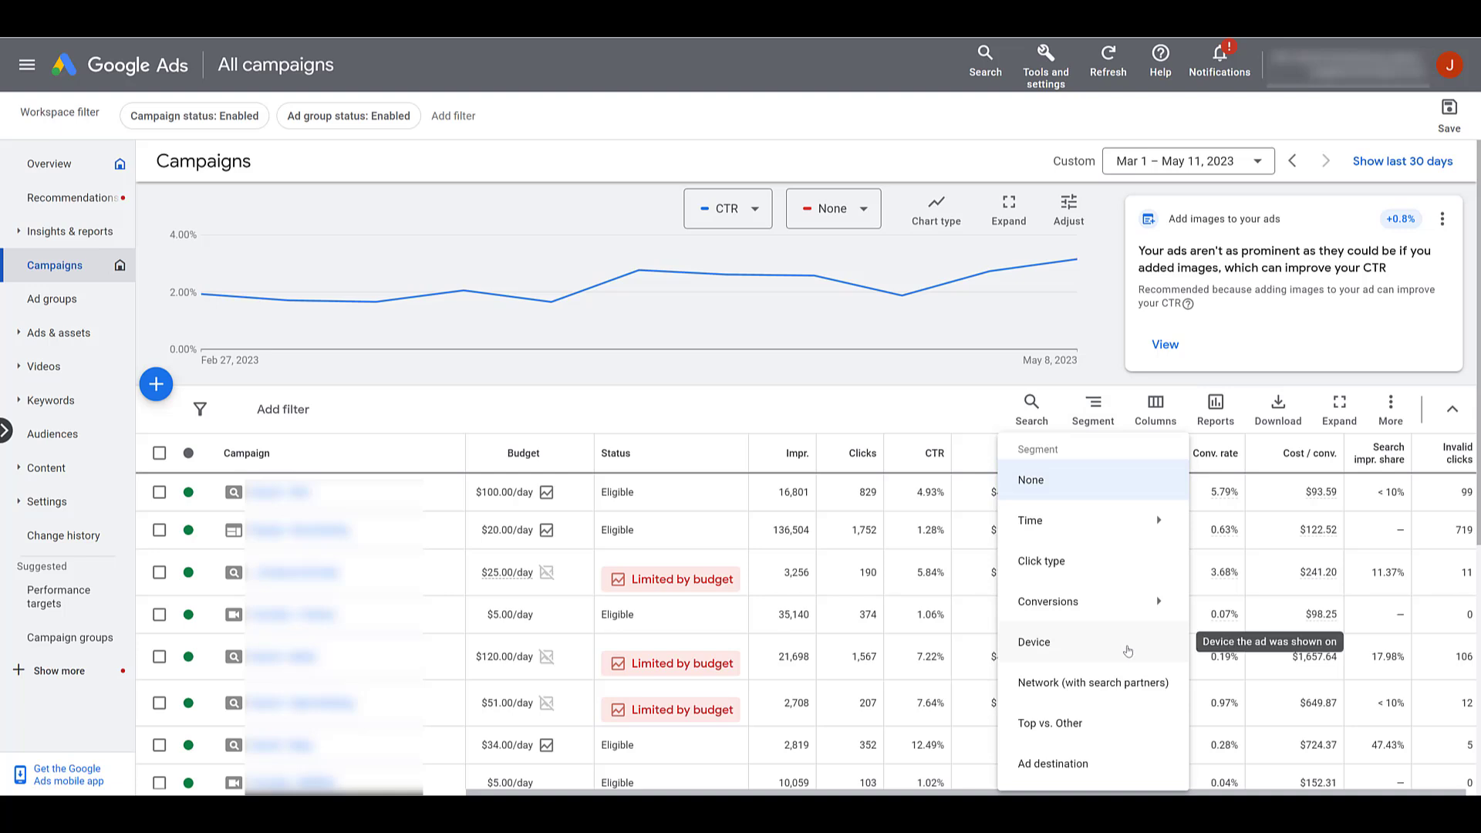
mouse_move(1092, 682)
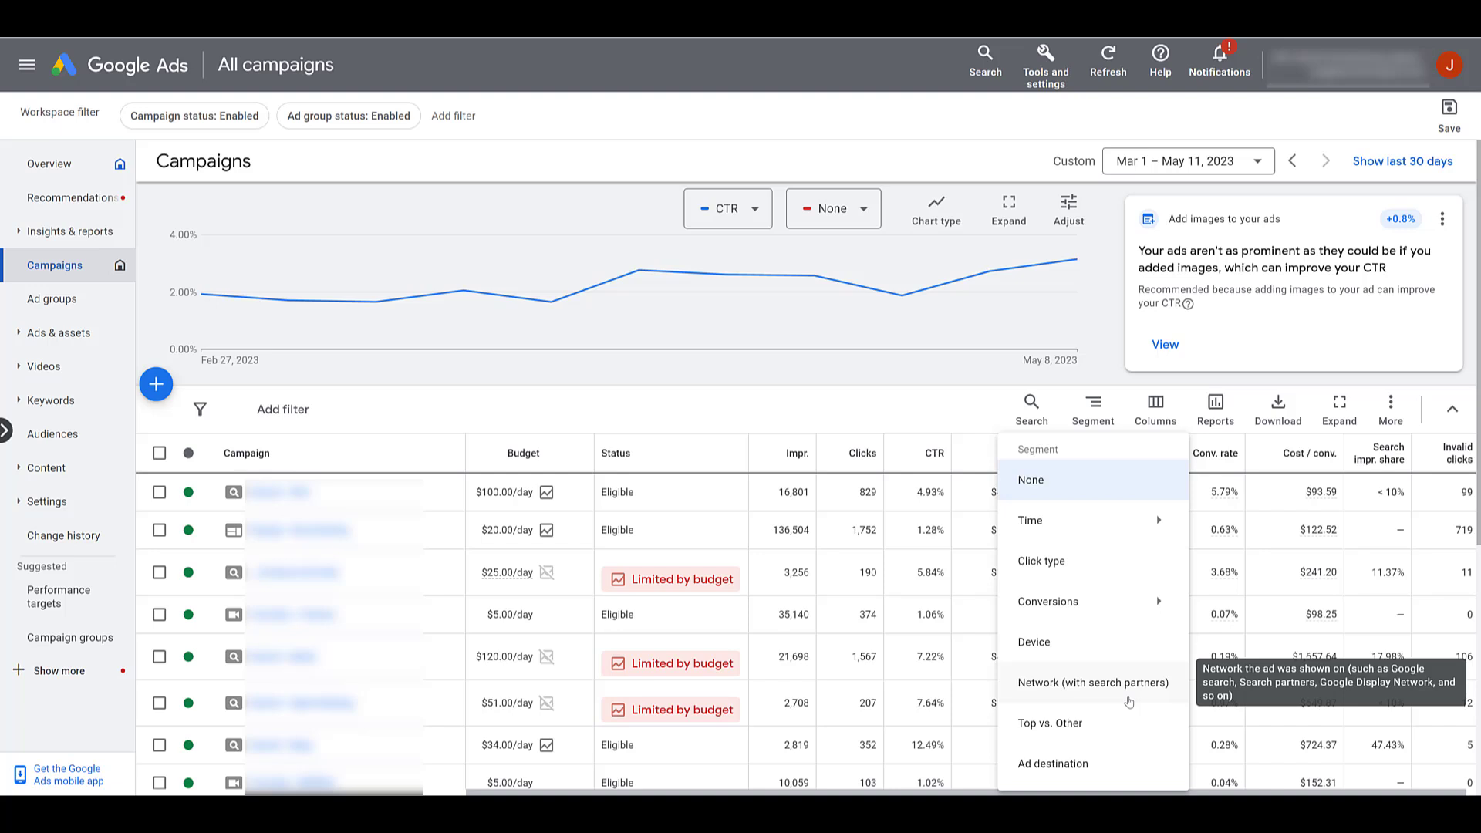
mouse_move(1134, 726)
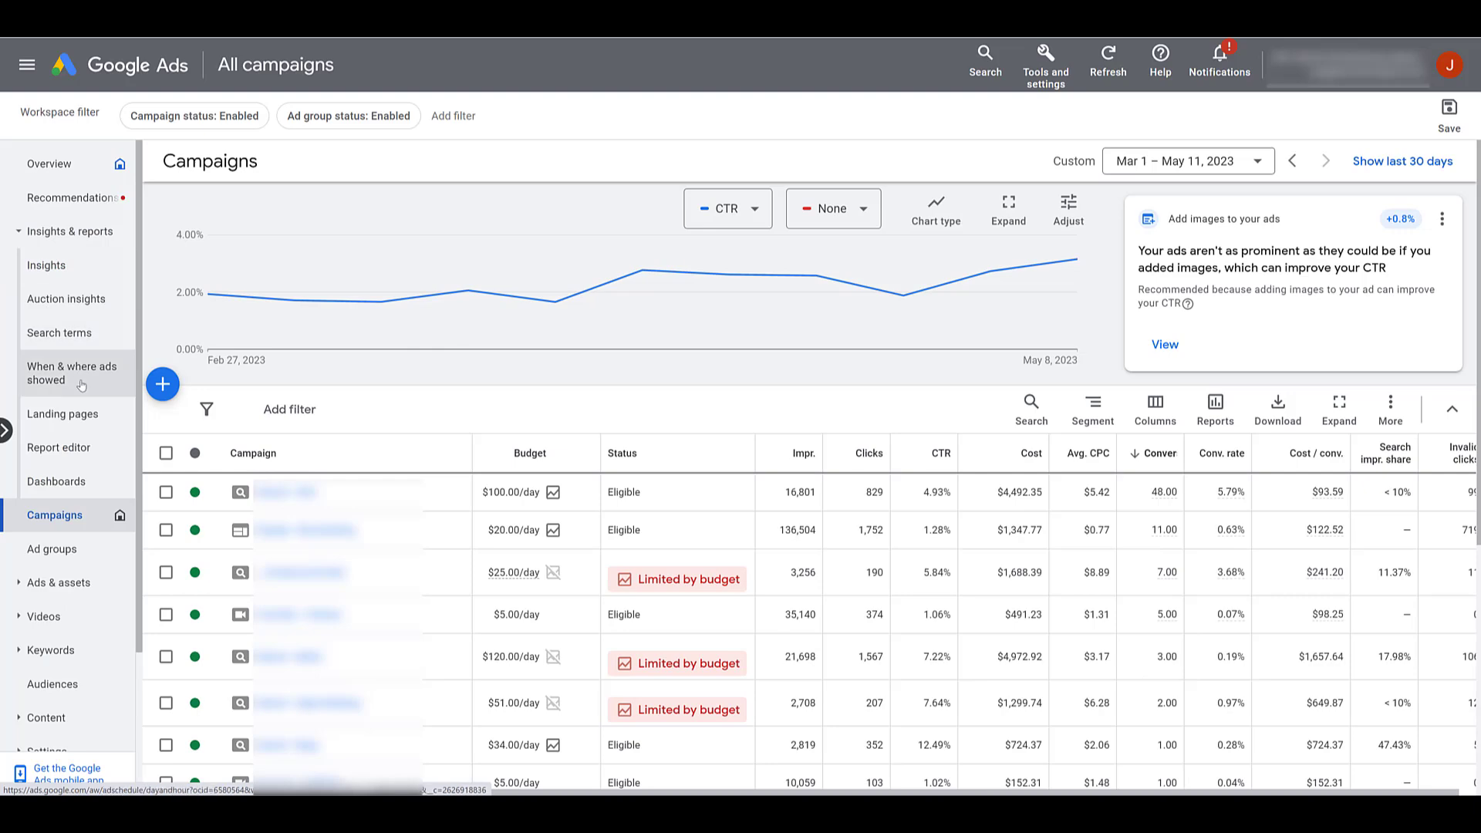
Reach the Where ads showed report and the YouTube and Display Placements page
click(71, 374)
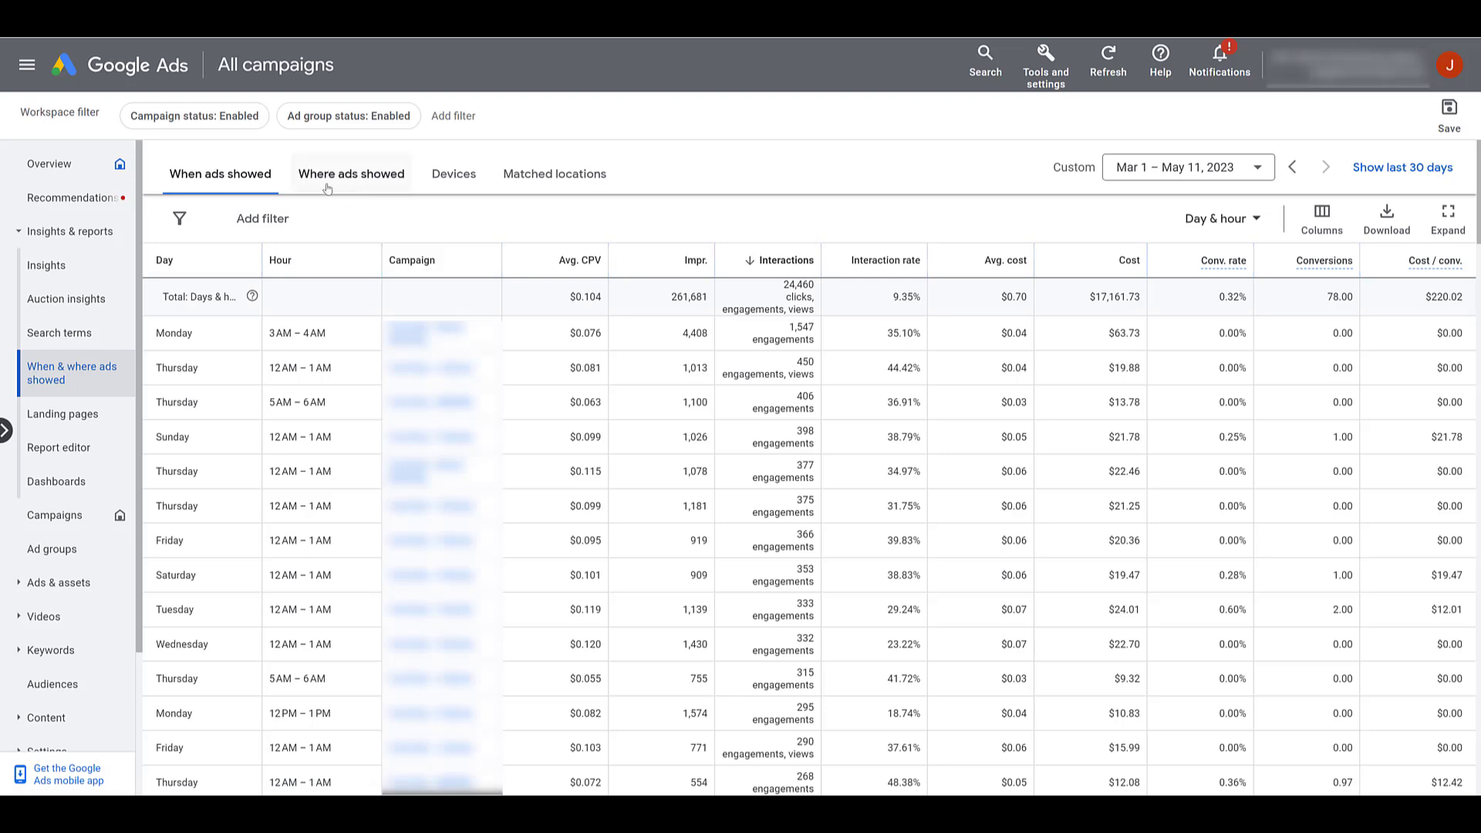
click(350, 174)
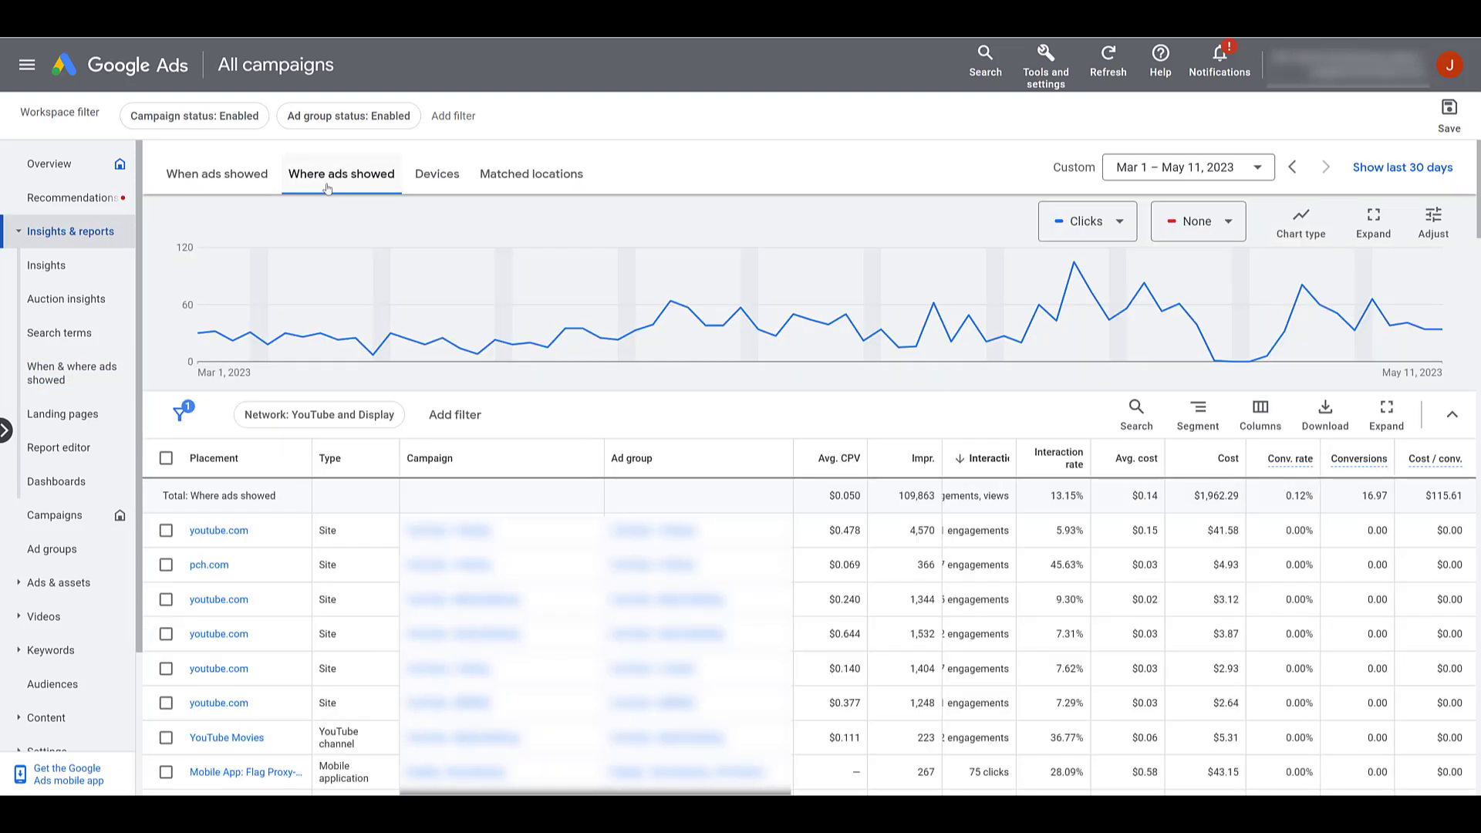
mouse_move(267, 335)
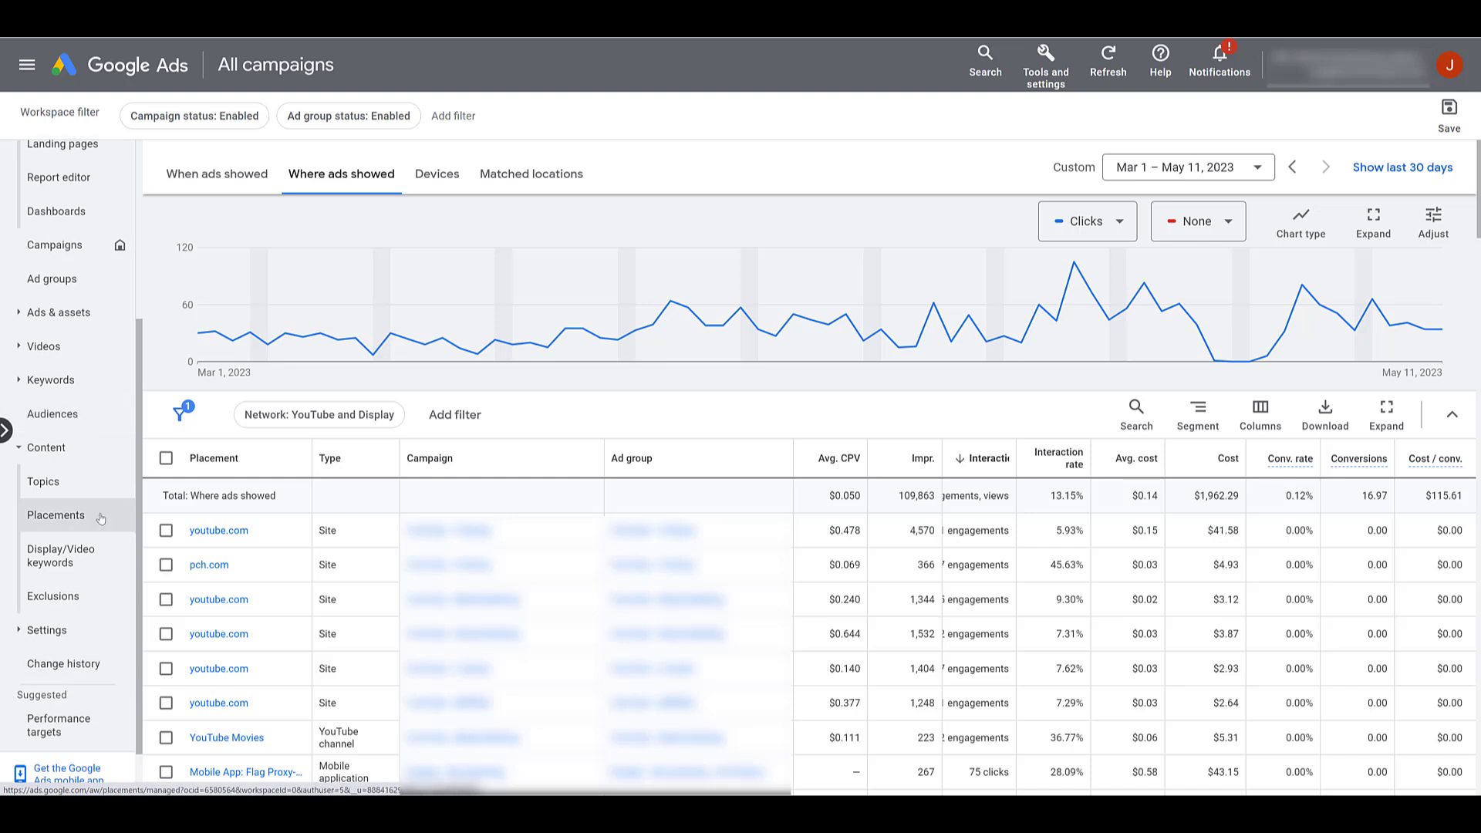
click(57, 516)
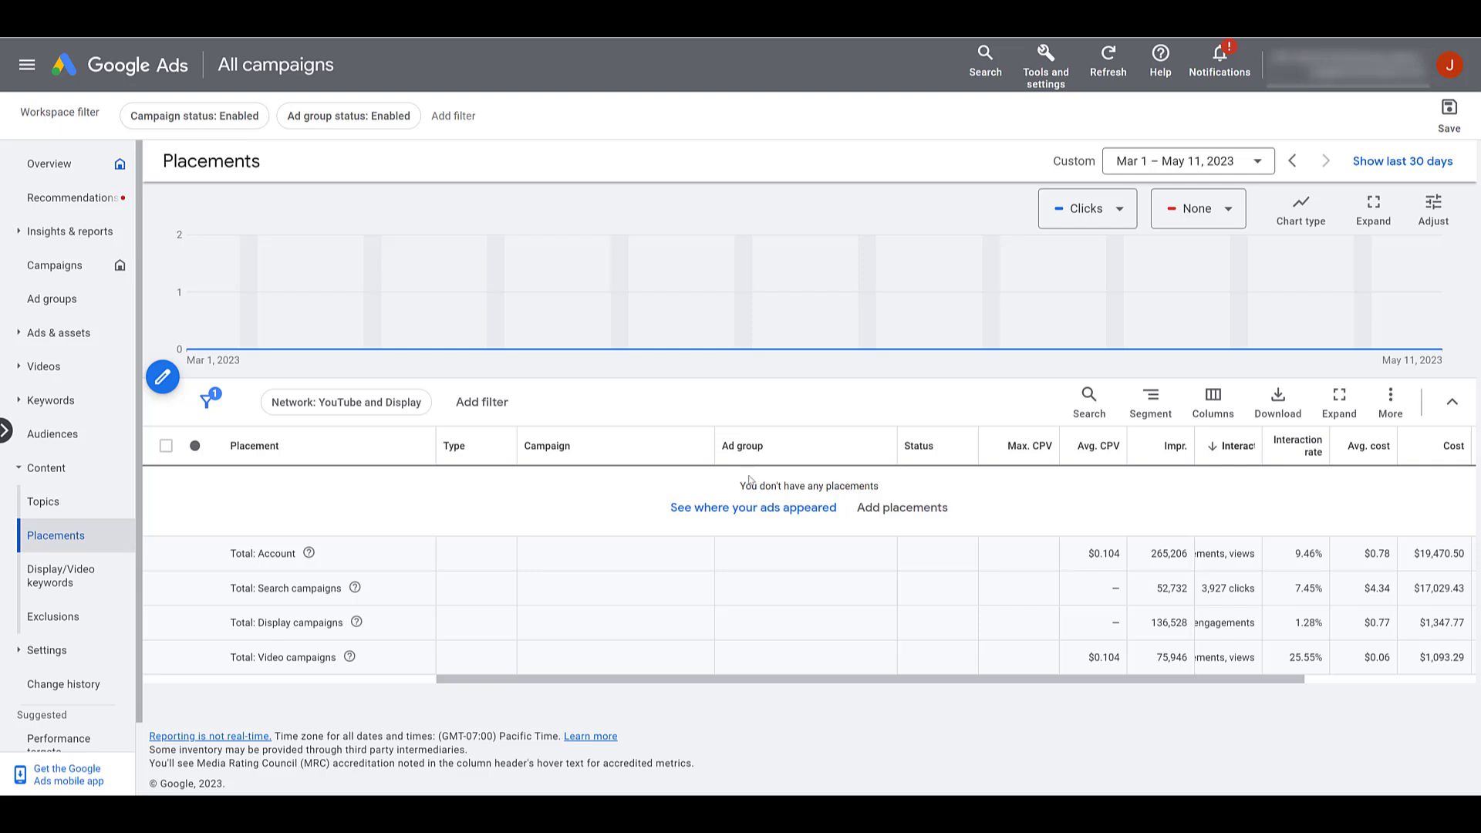
mouse_move(609, 649)
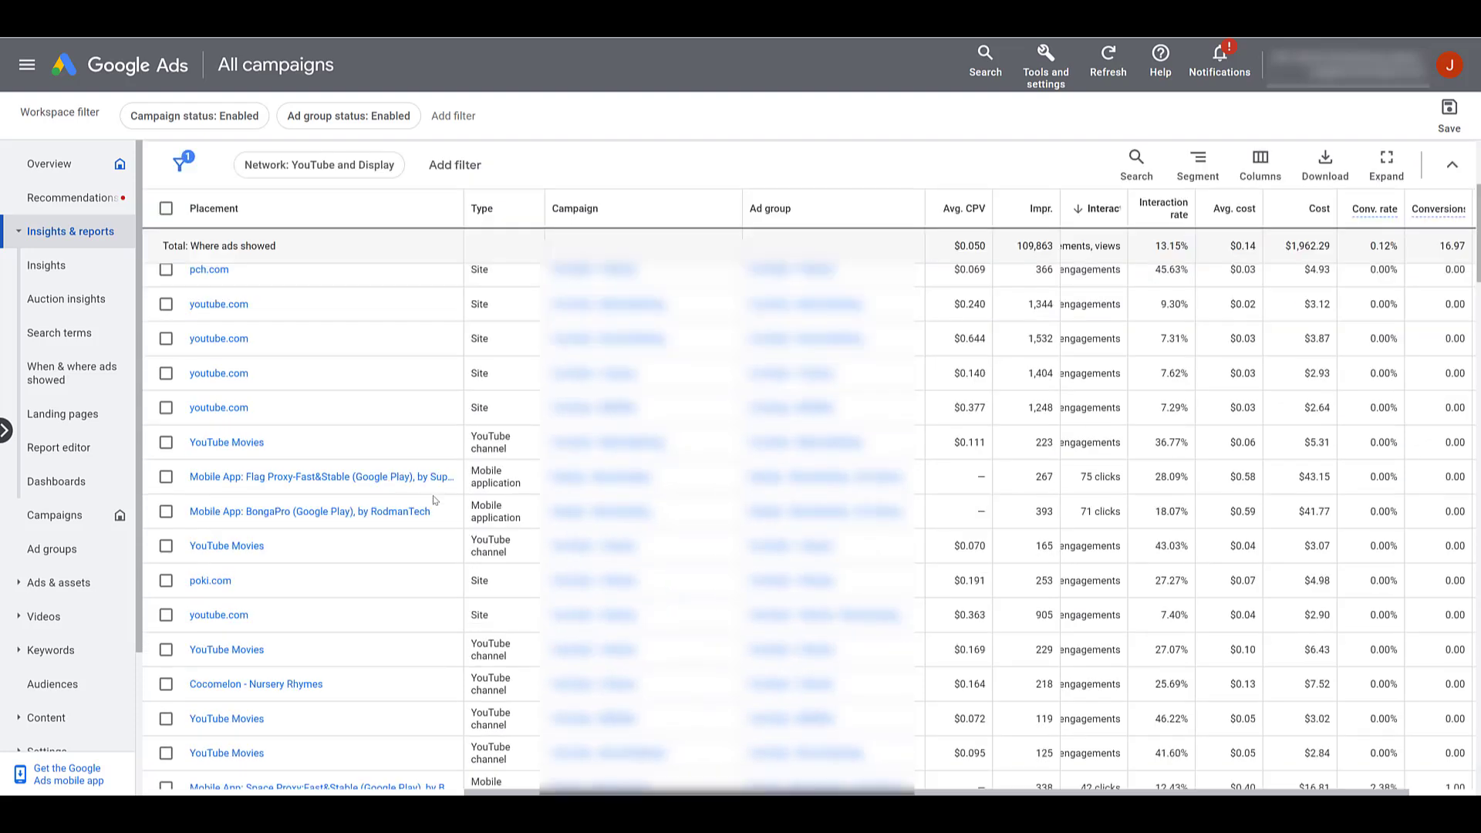
Tick the Cocomelon - Nursery Rhymes YouTube channel in the placement table
scroll(down, 3)
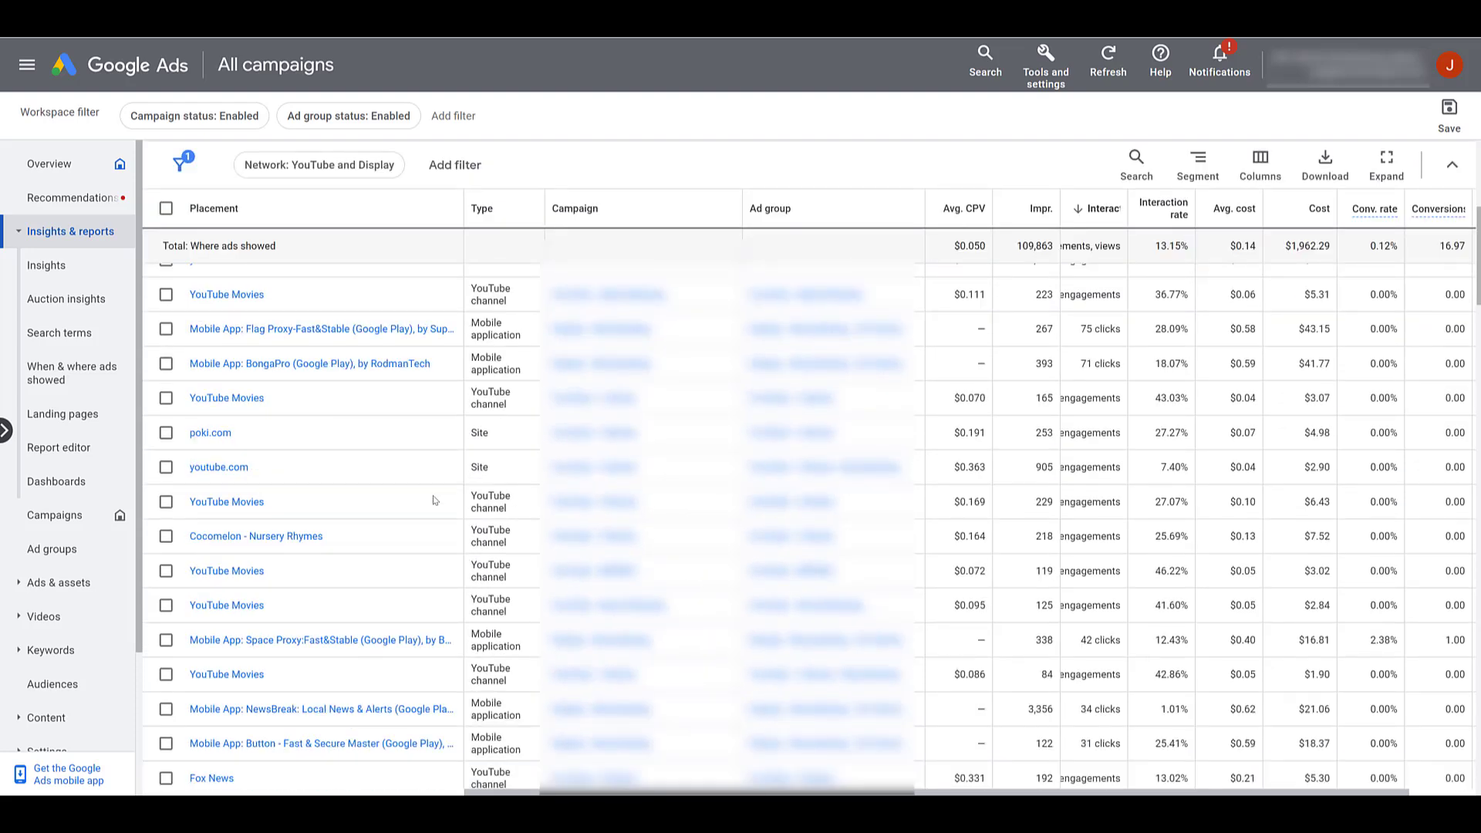
mouse_move(312, 511)
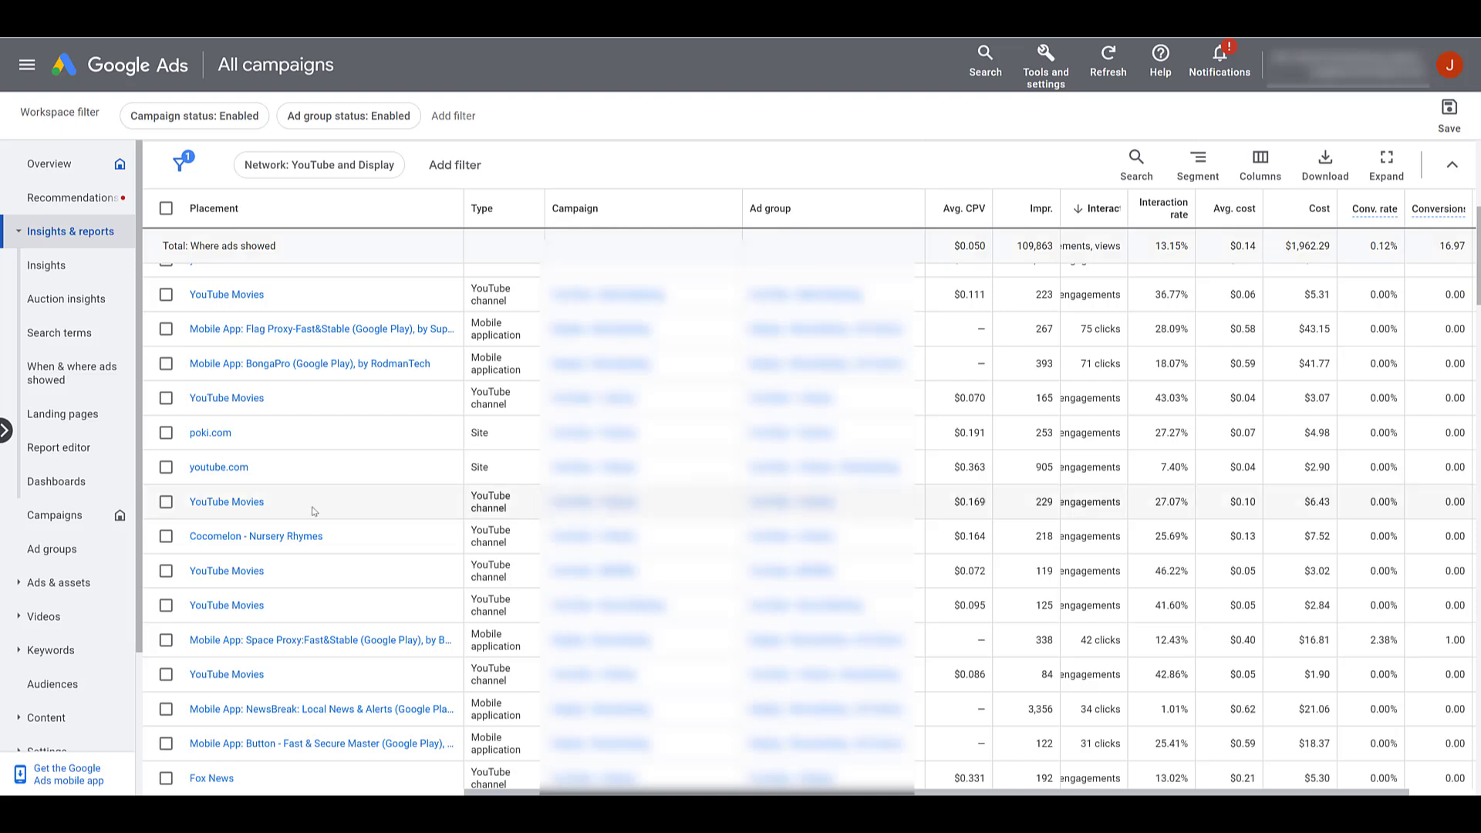
click(167, 542)
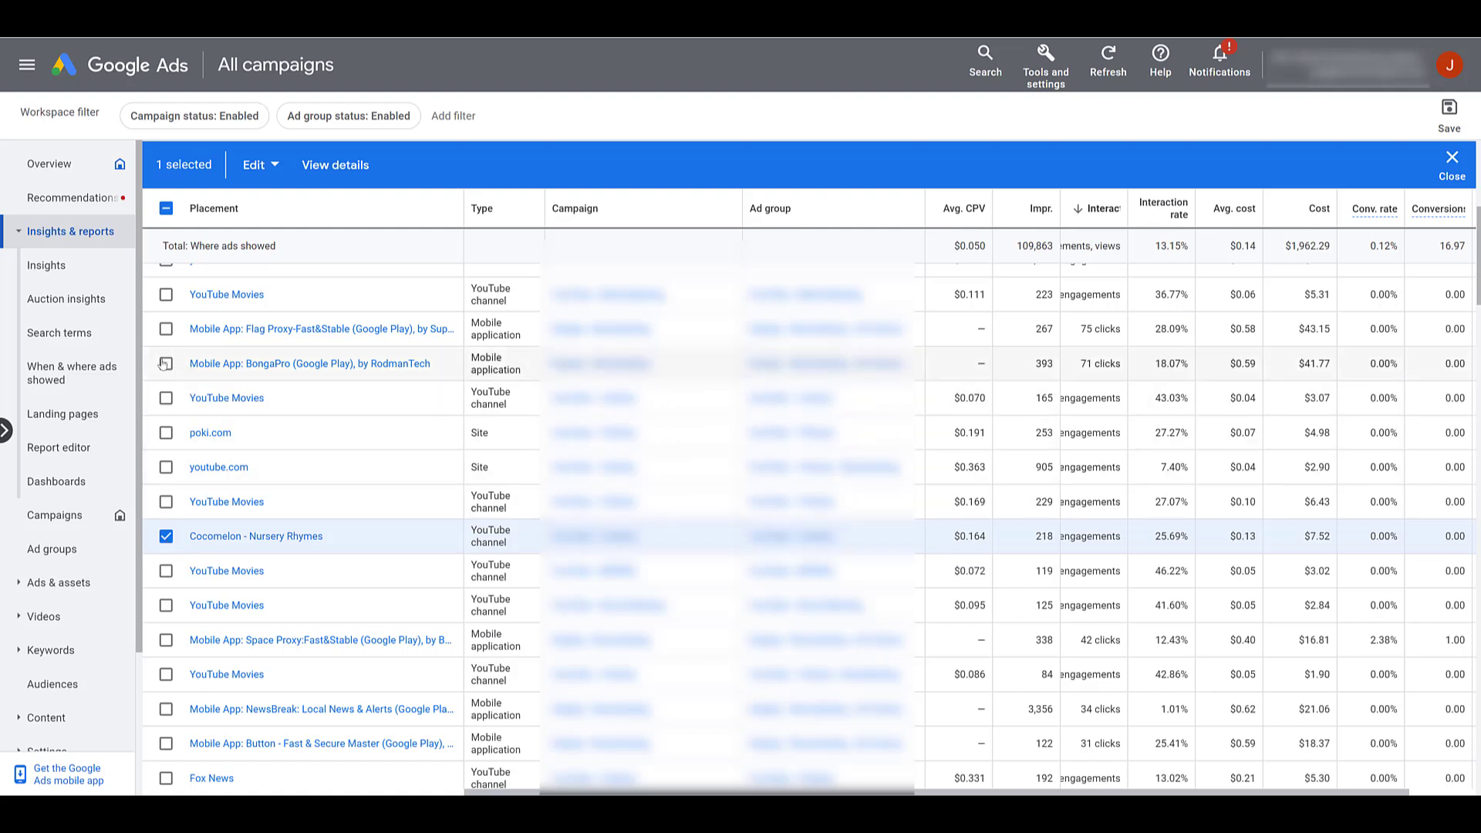
Add BongaPro and poki.com to the selection, exclude all three placements, and clear the selection
click(167, 364)
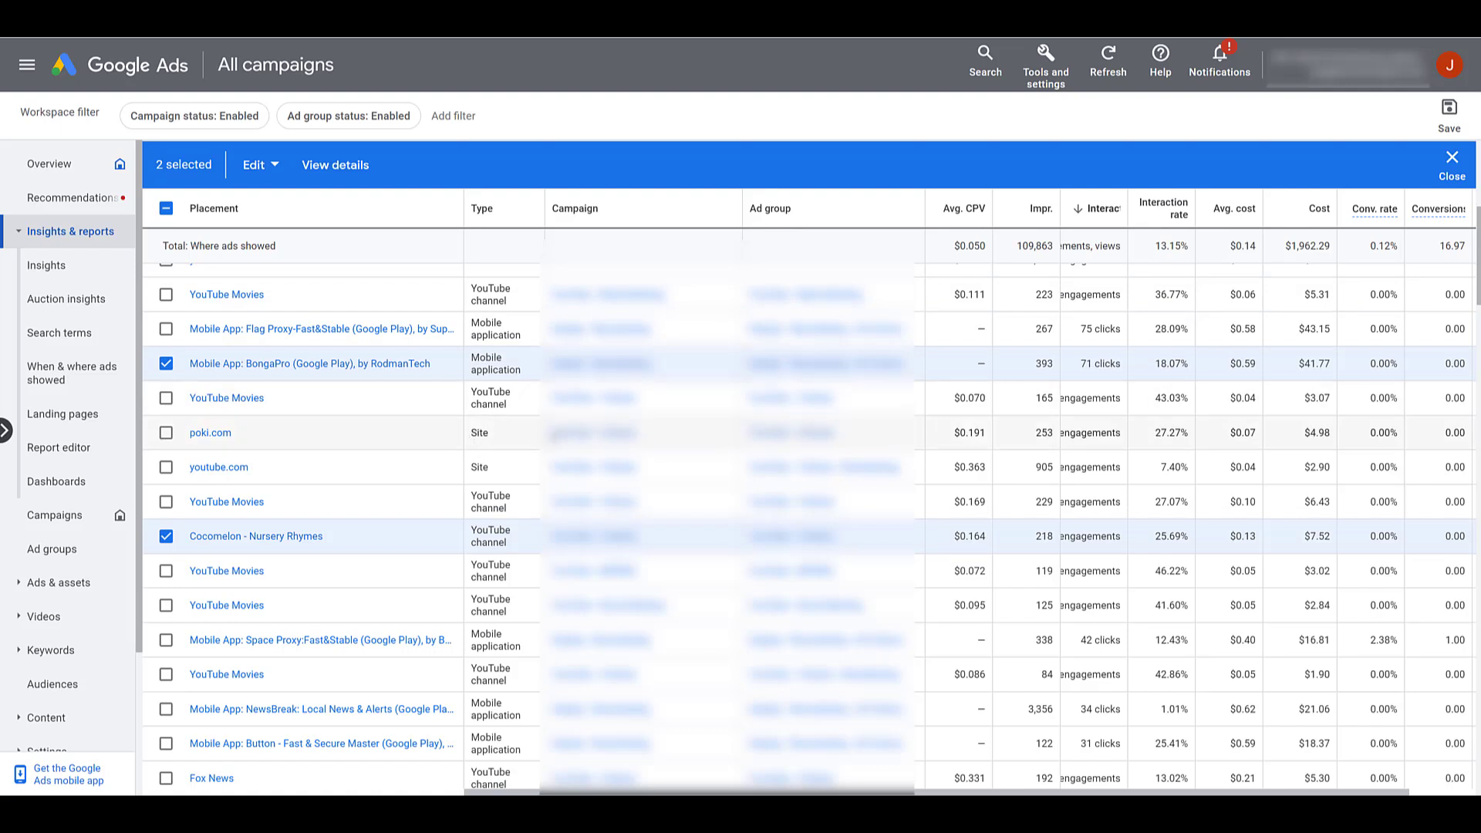
mouse_move(510, 440)
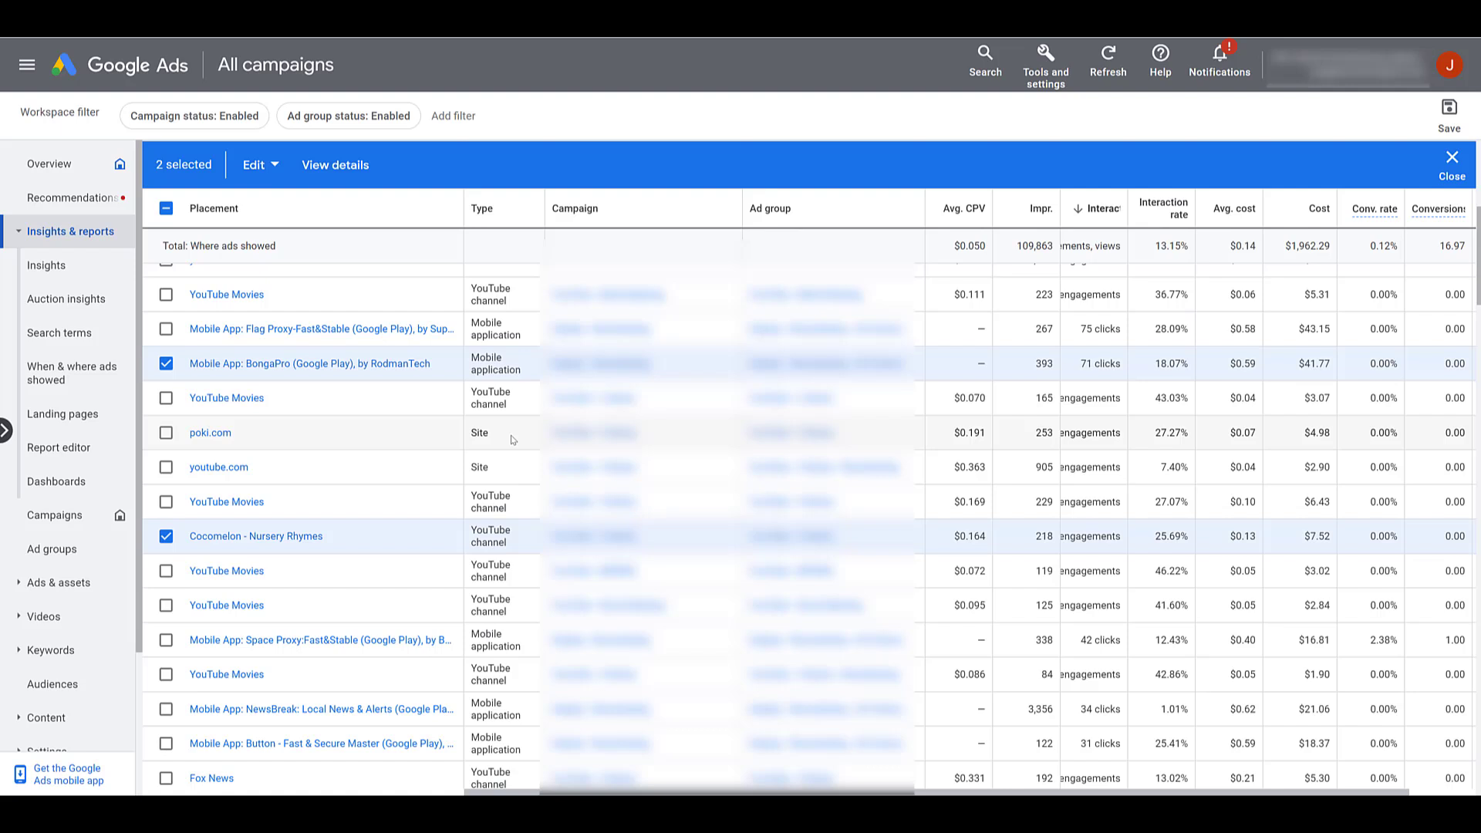
mouse_move(210, 440)
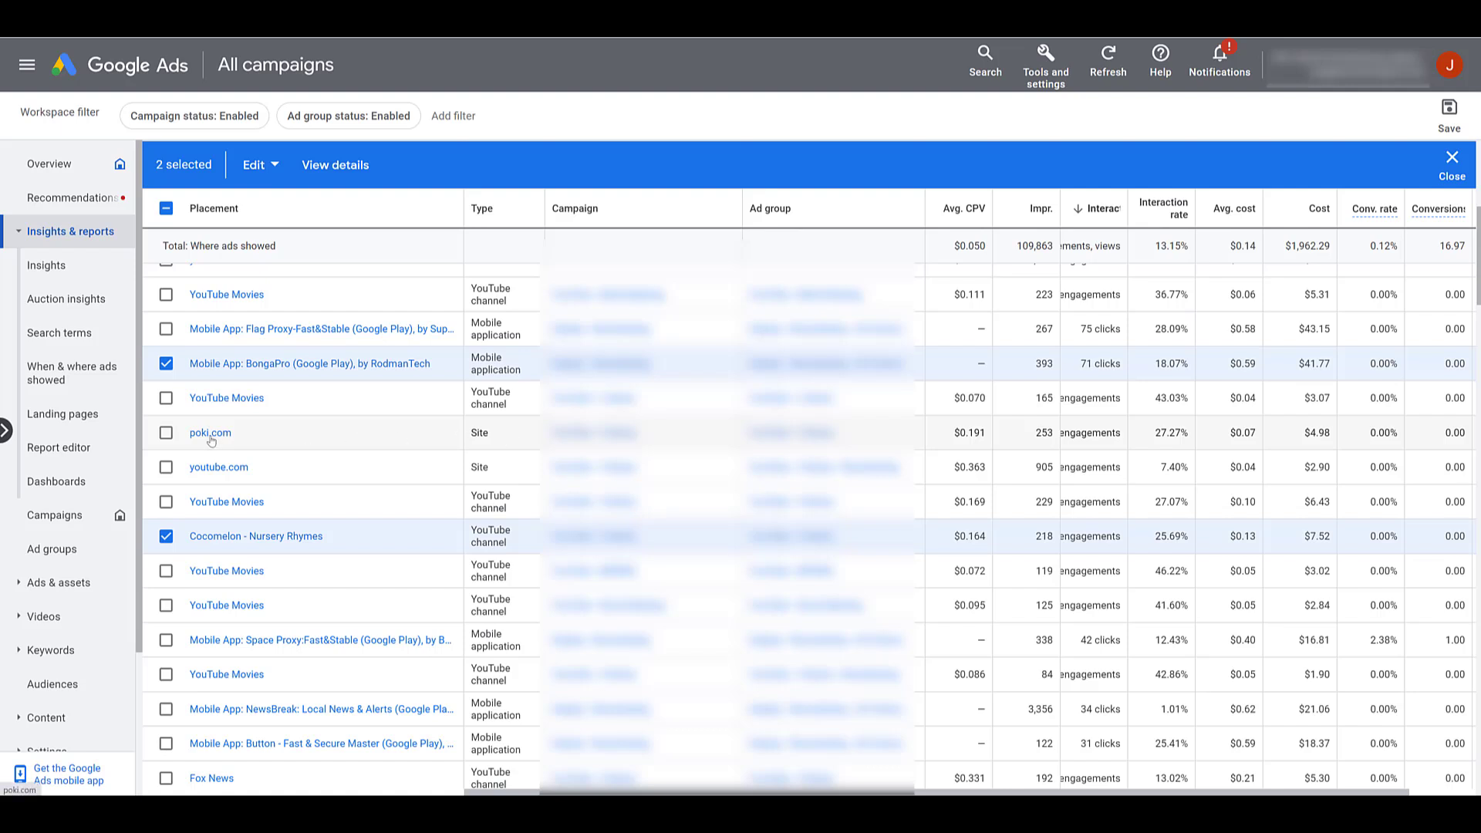
right_click(208, 432)
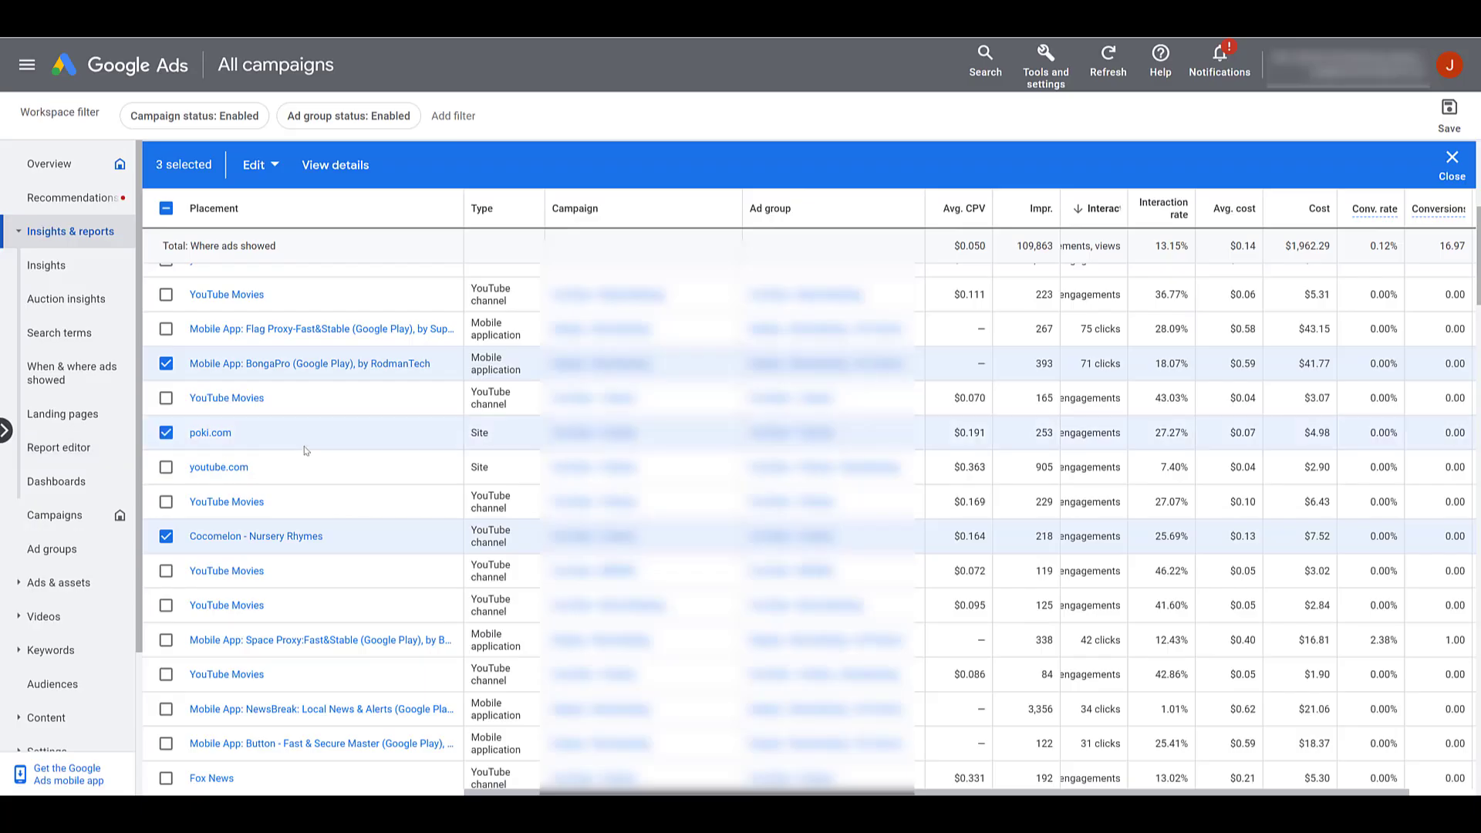
mouse_move(412, 436)
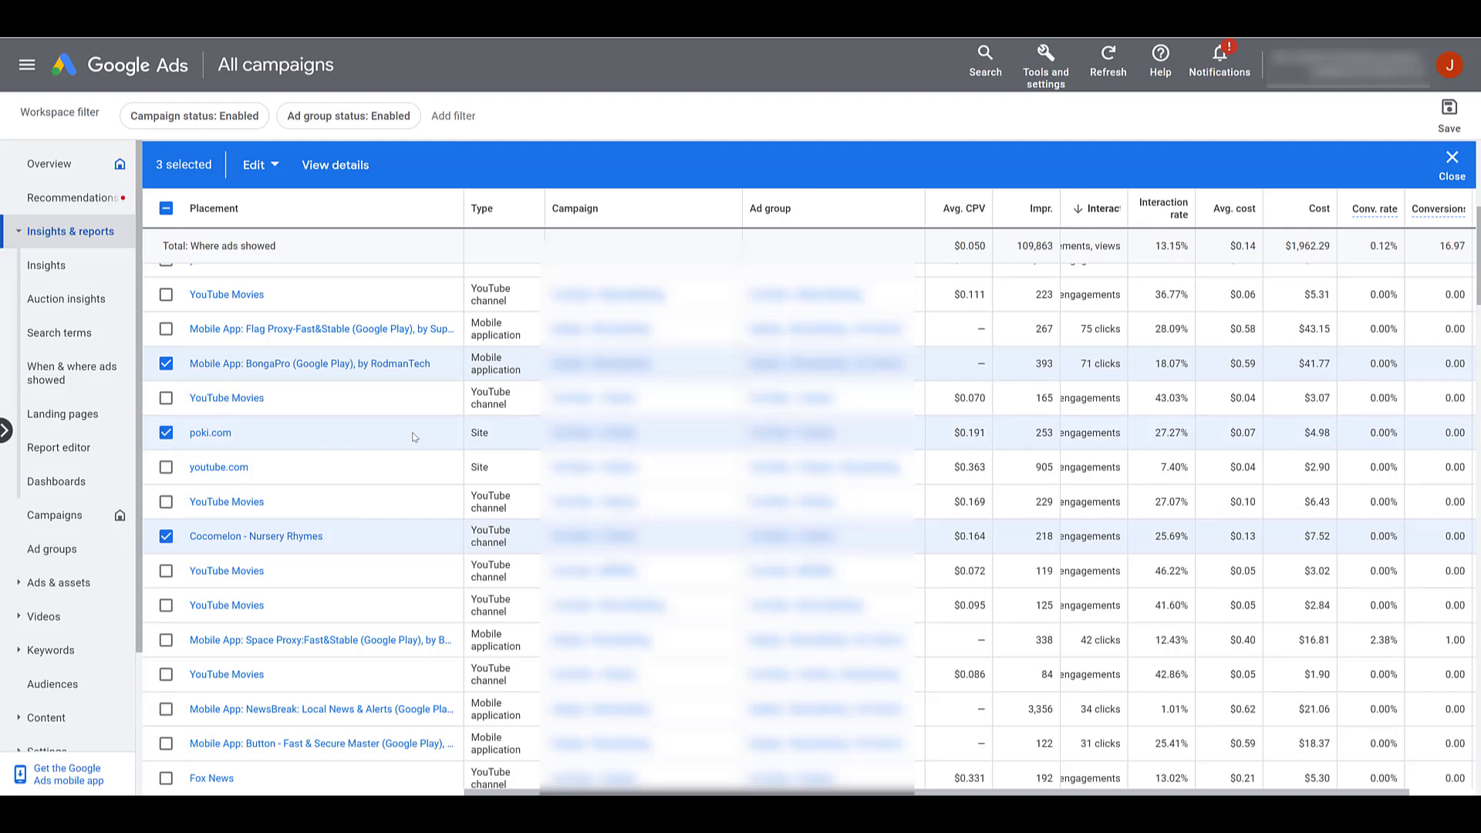
mouse_move(405, 355)
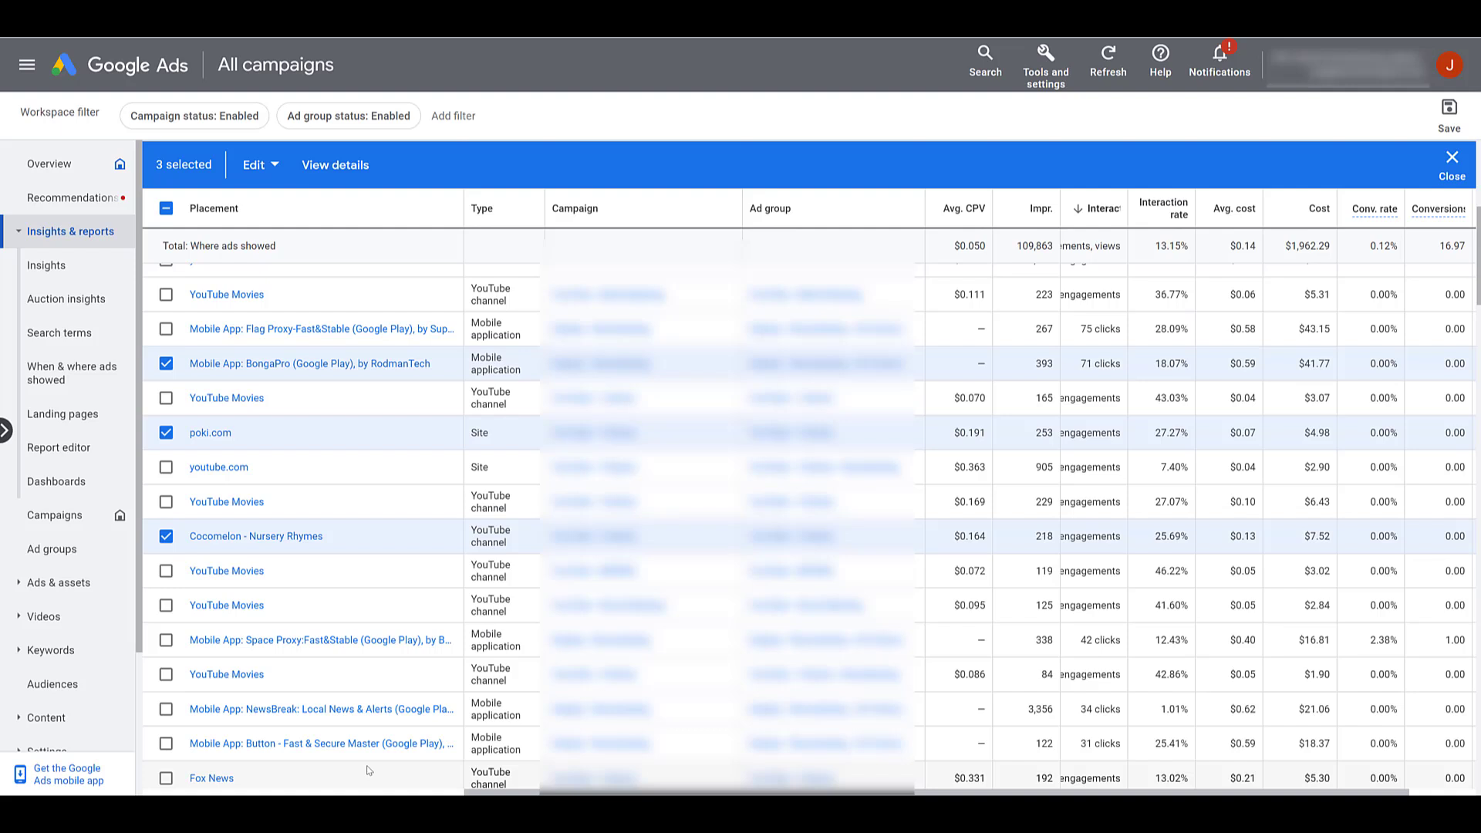
mouse_move(316, 217)
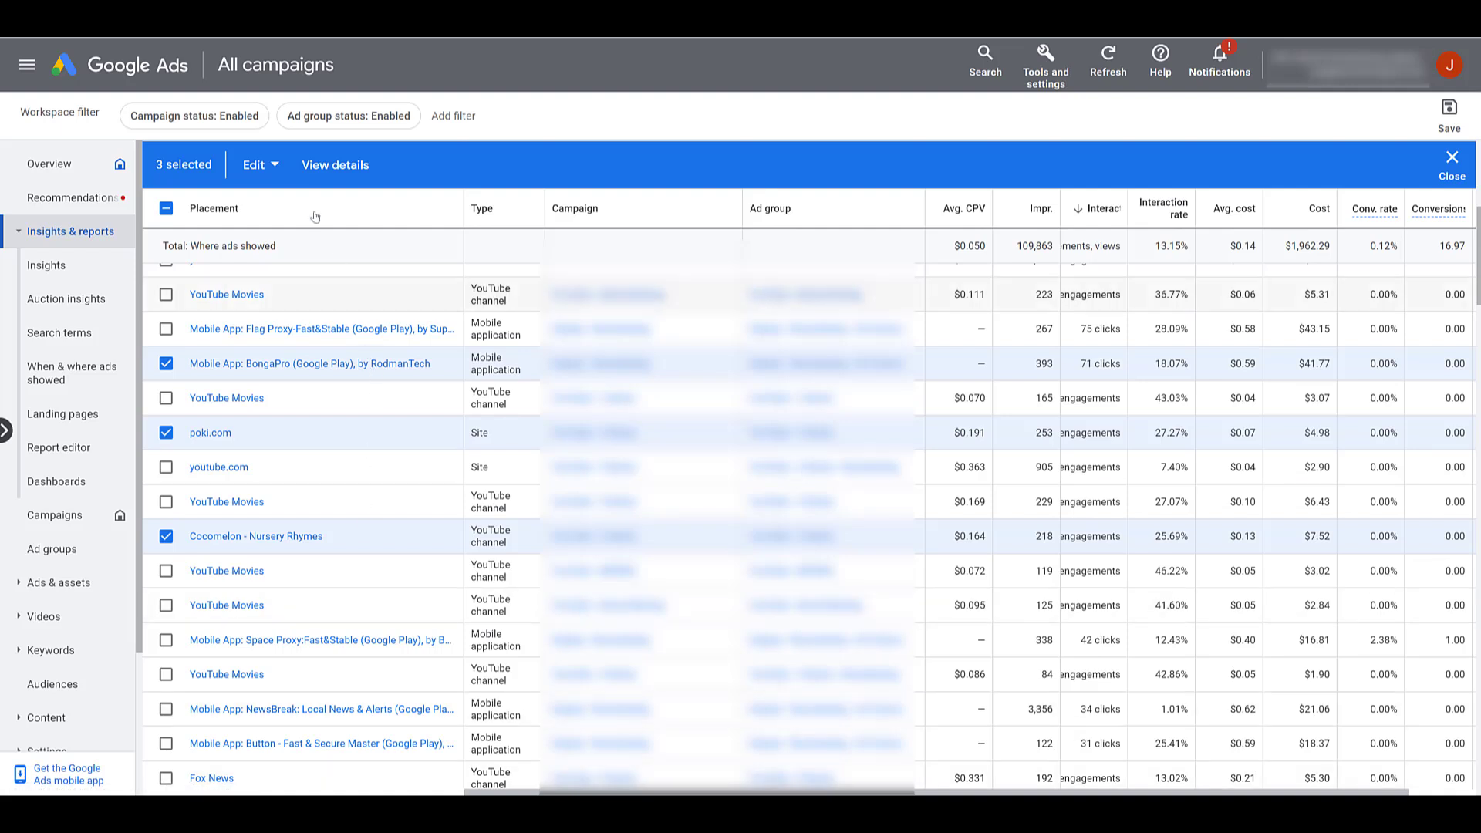
click(259, 165)
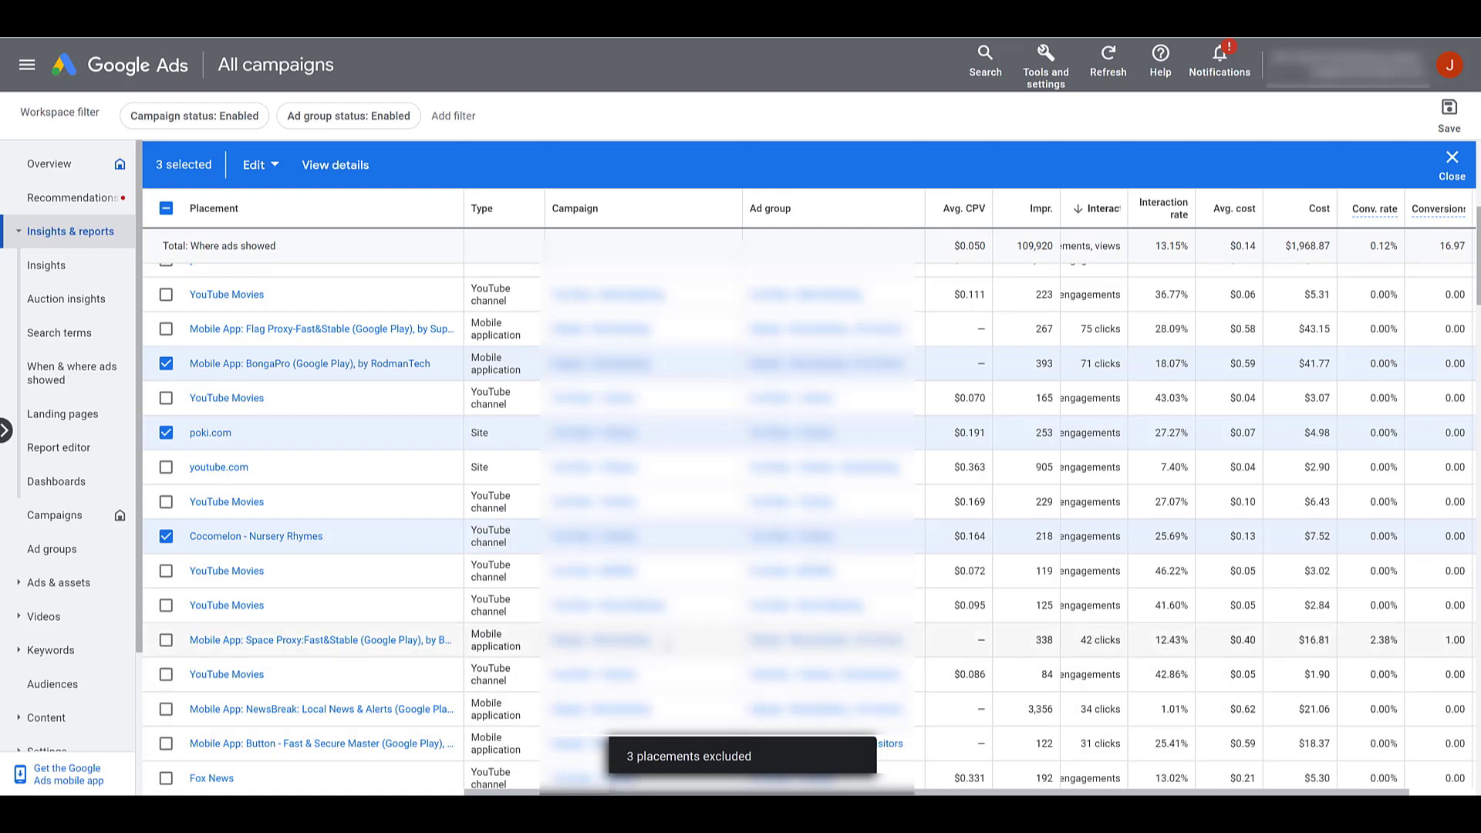
click(1453, 158)
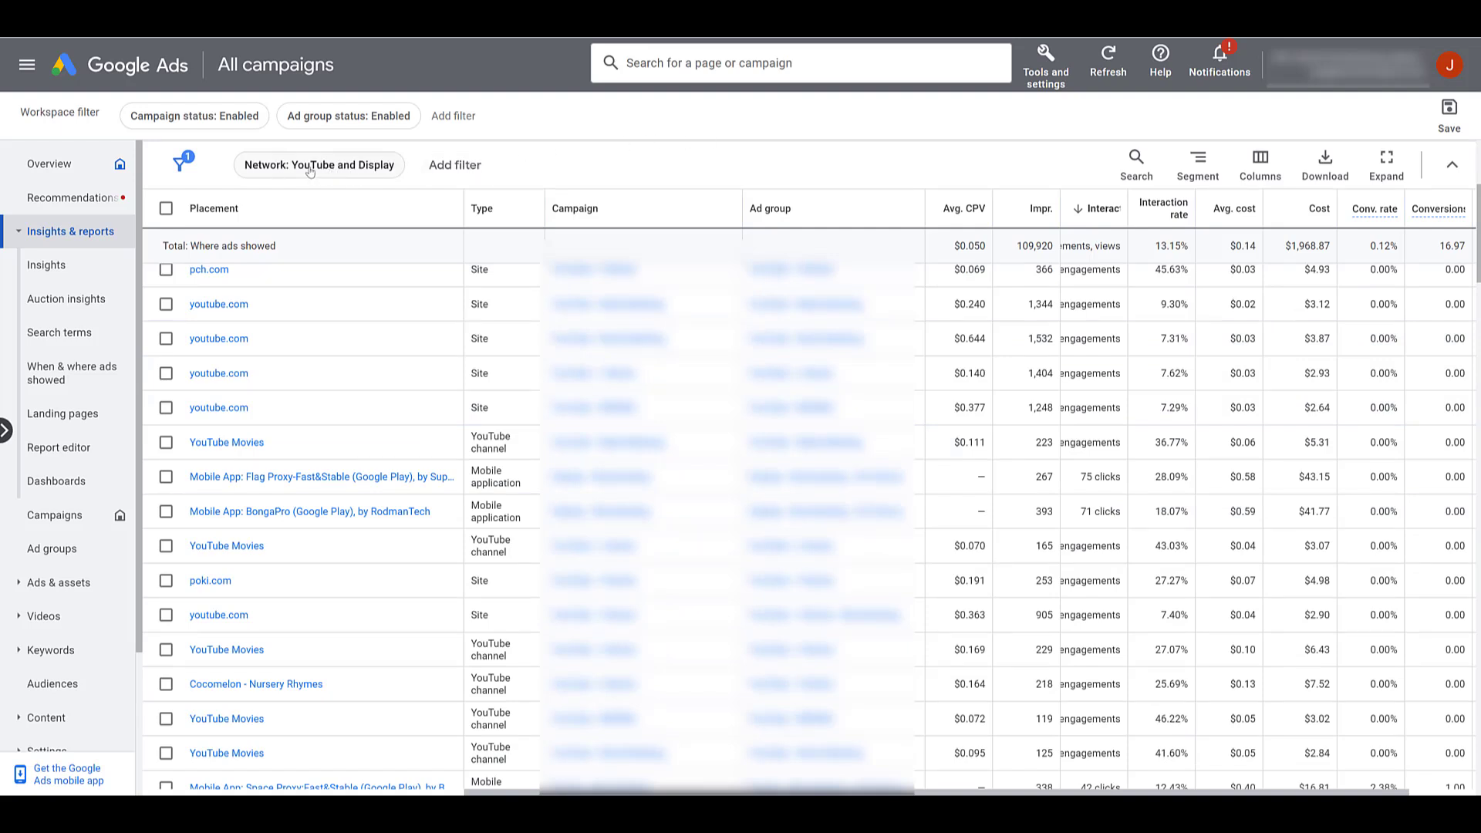
mouse_move(340, 176)
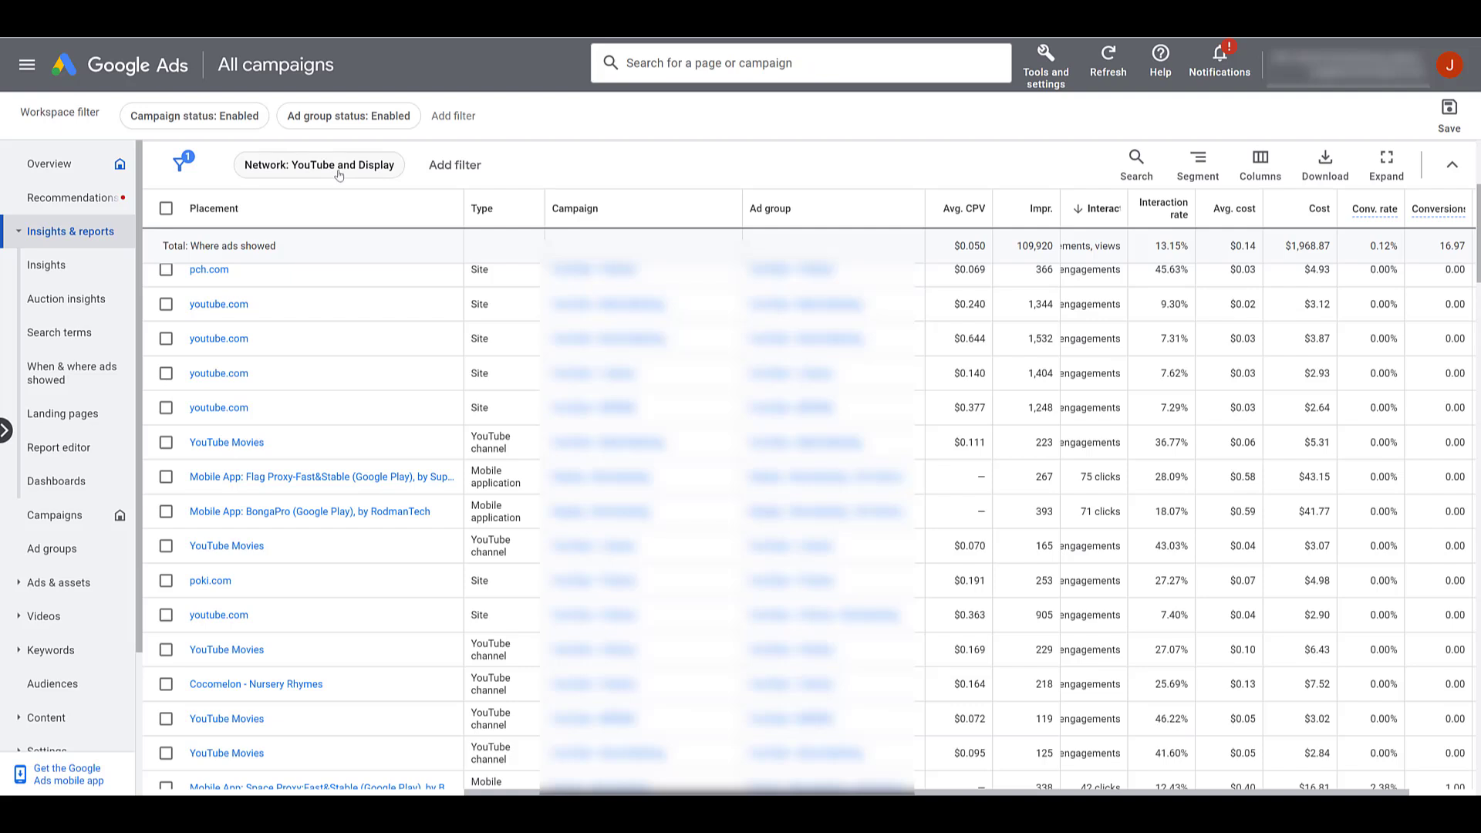
Filter the report by Network, first to YouTube, then to the Display network
click(318, 165)
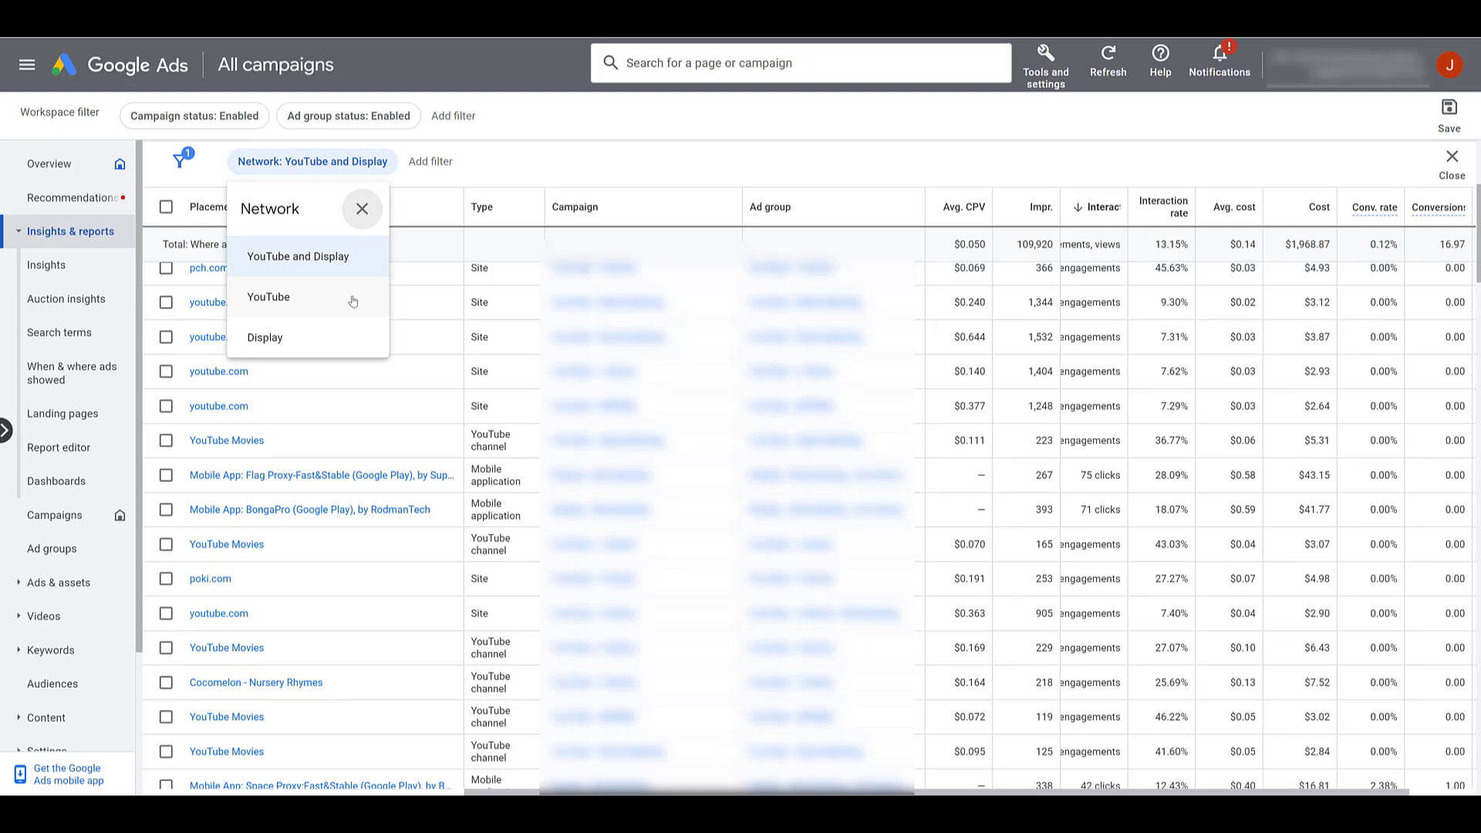
click(267, 296)
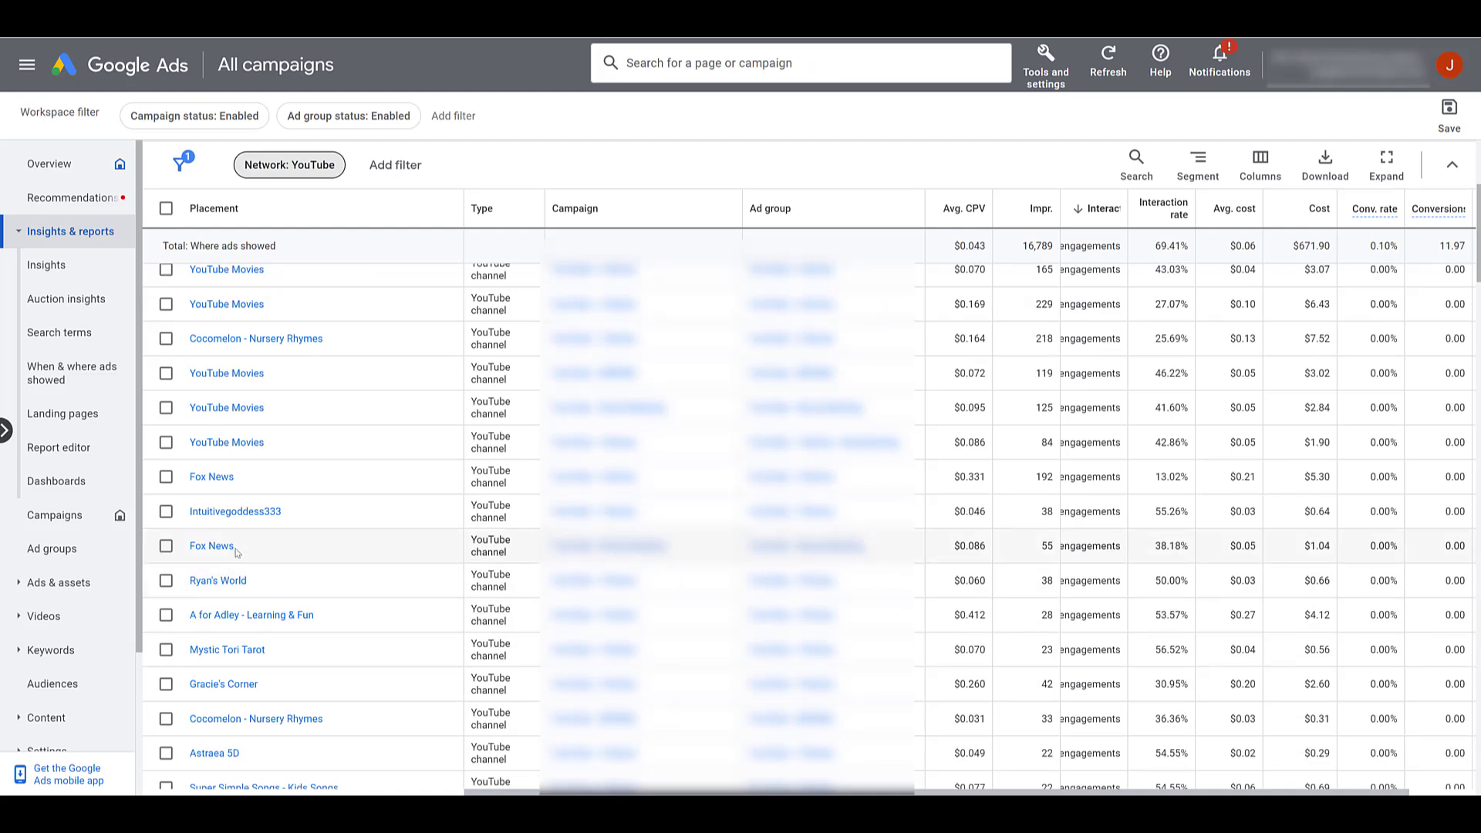
click(289, 164)
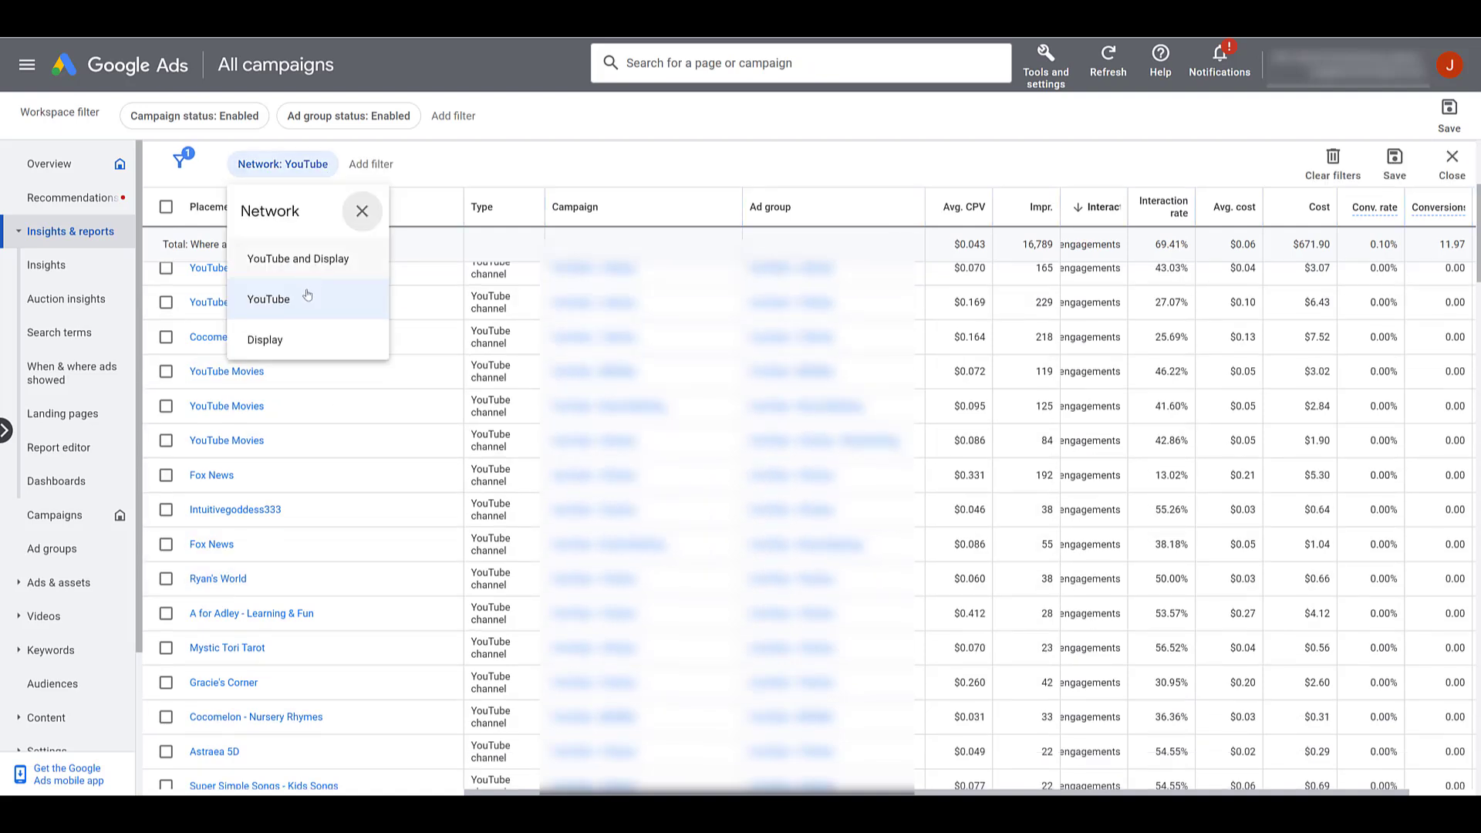
click(263, 339)
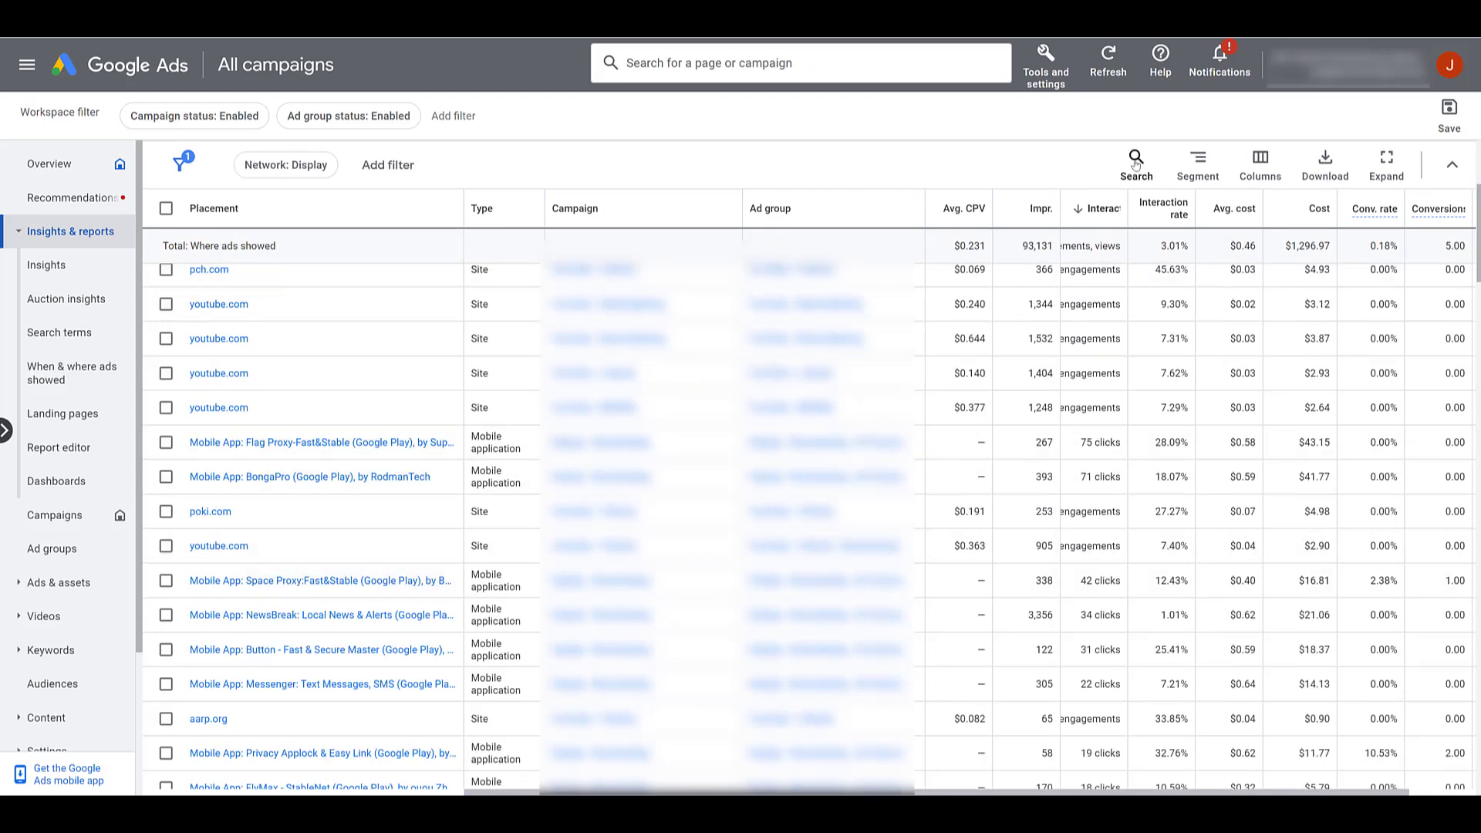
Add a 'Placement contains games' search filter to the table
click(1135, 157)
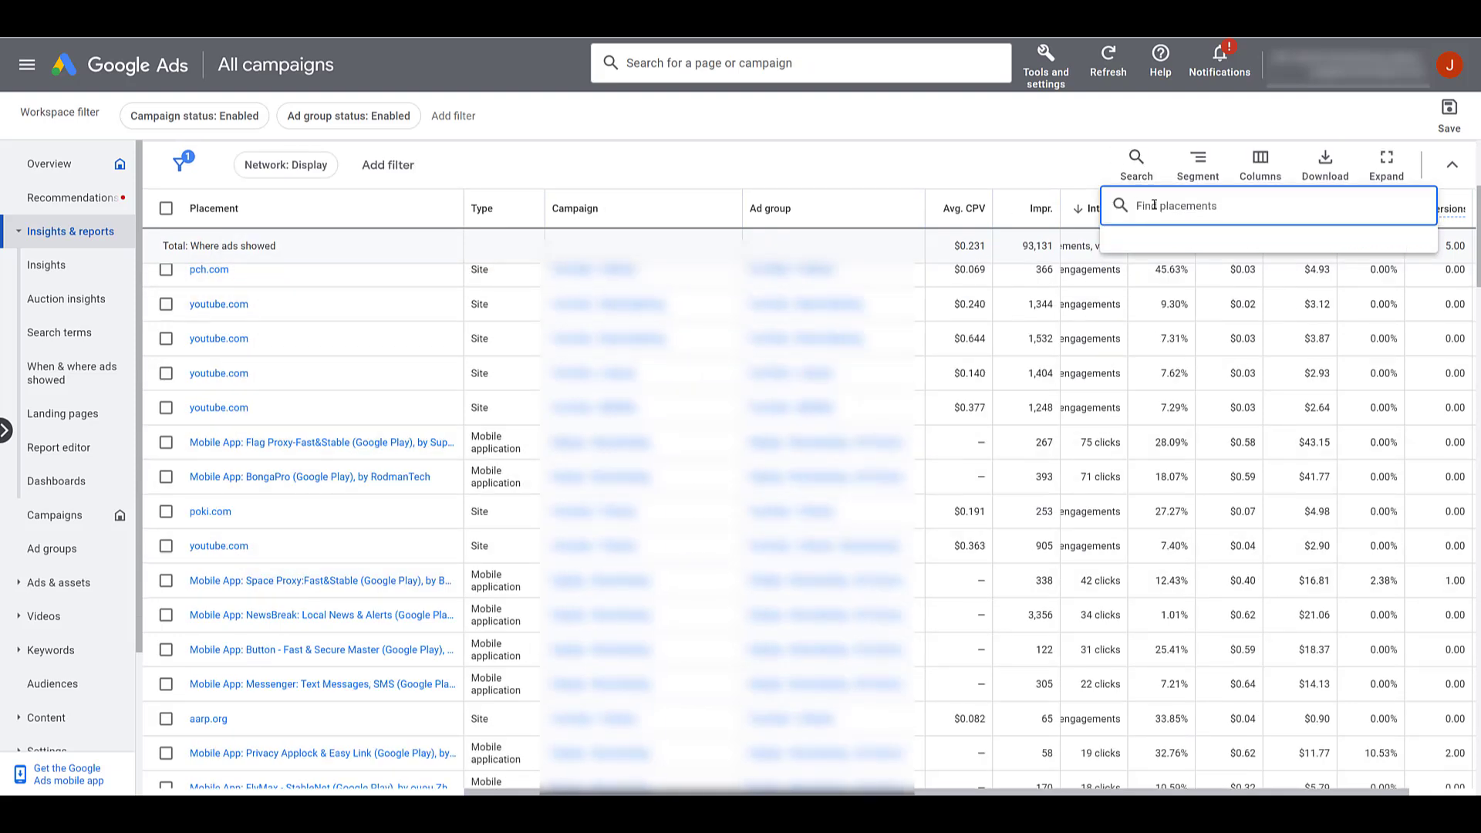
text(games)
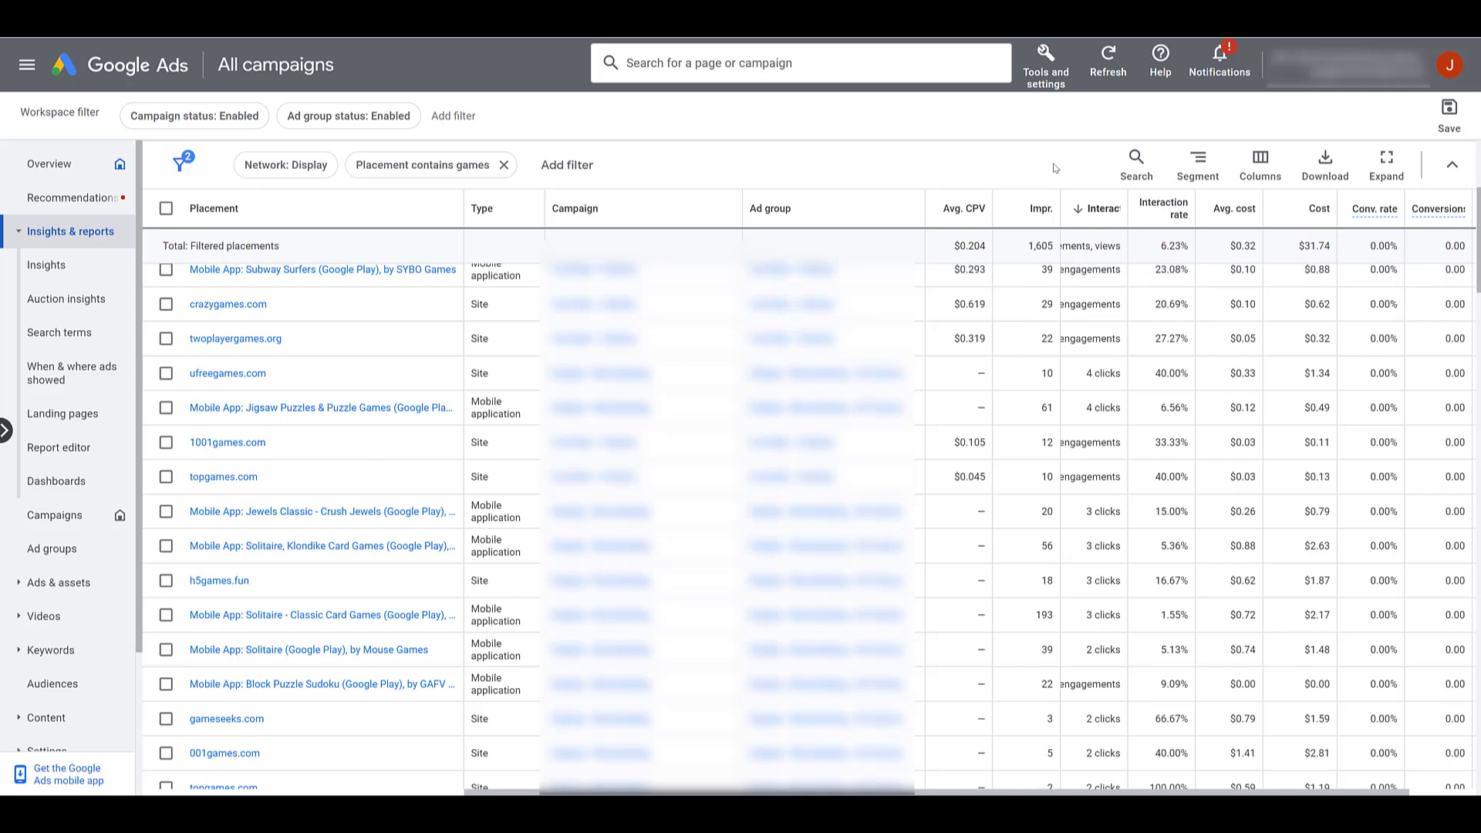
mouse_move(1299, 253)
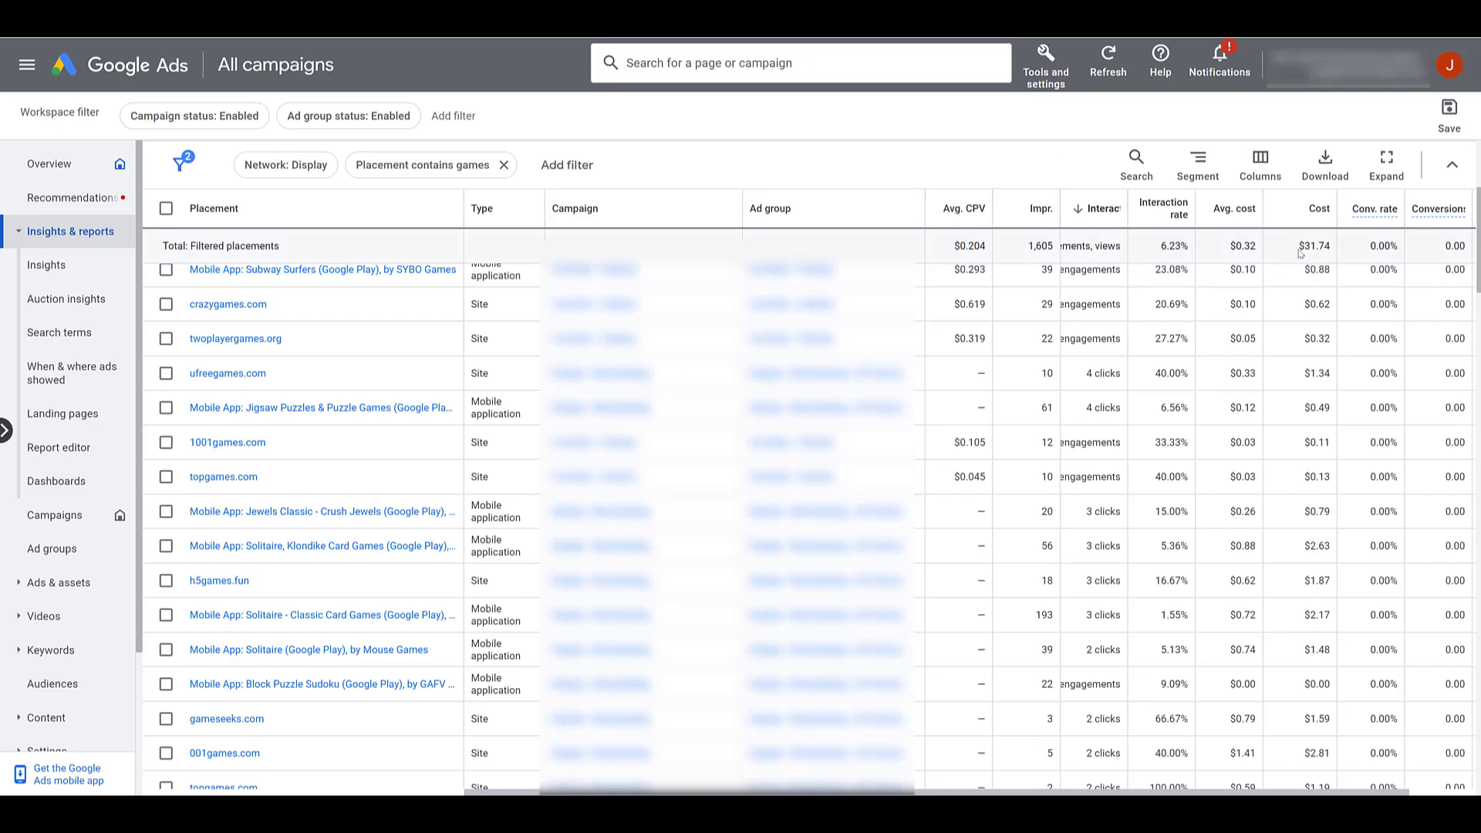
mouse_move(1345, 268)
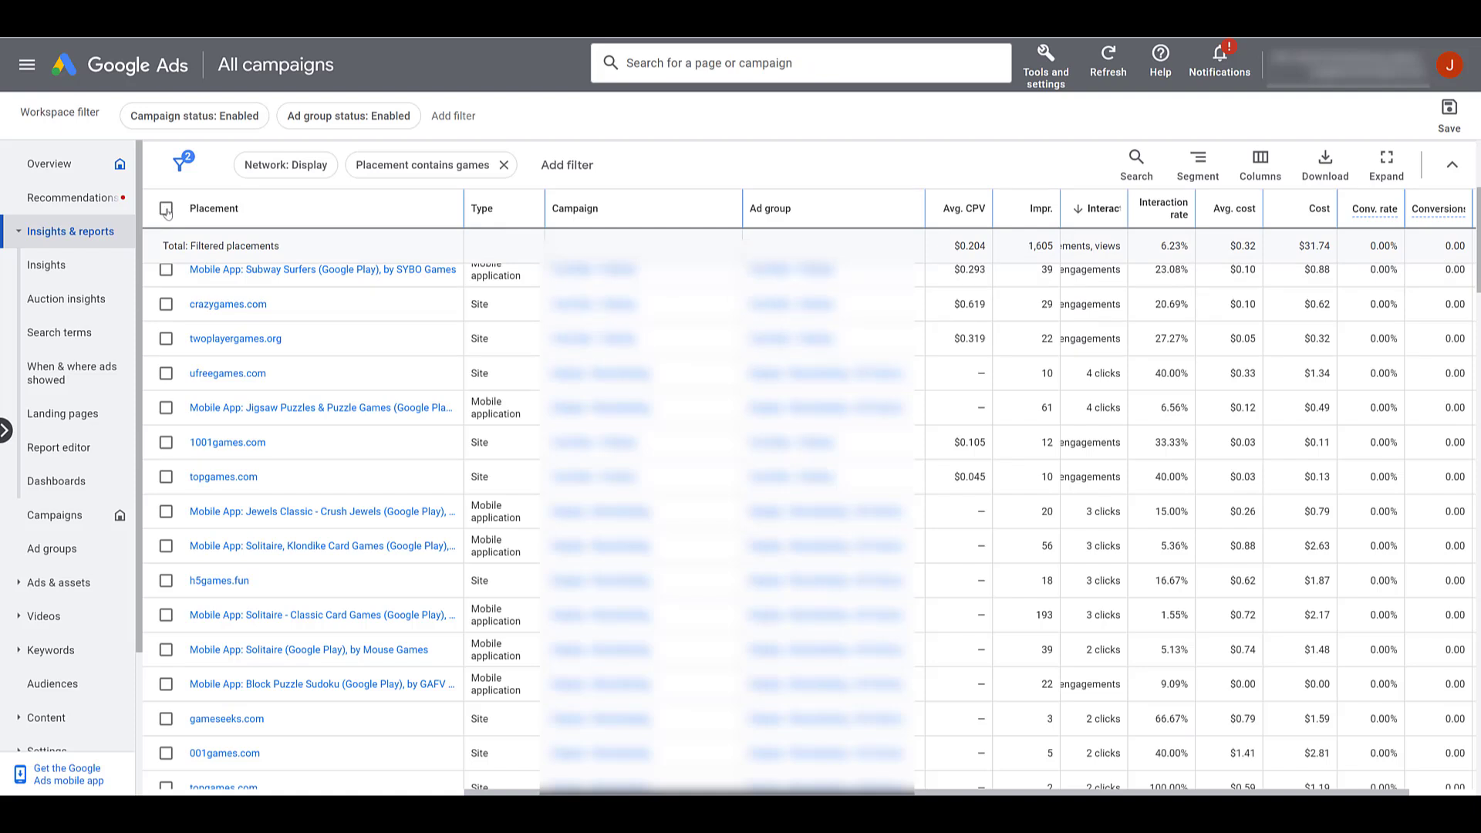
Select all 92 games placements, order them by placement name, and clear the selection
click(166, 208)
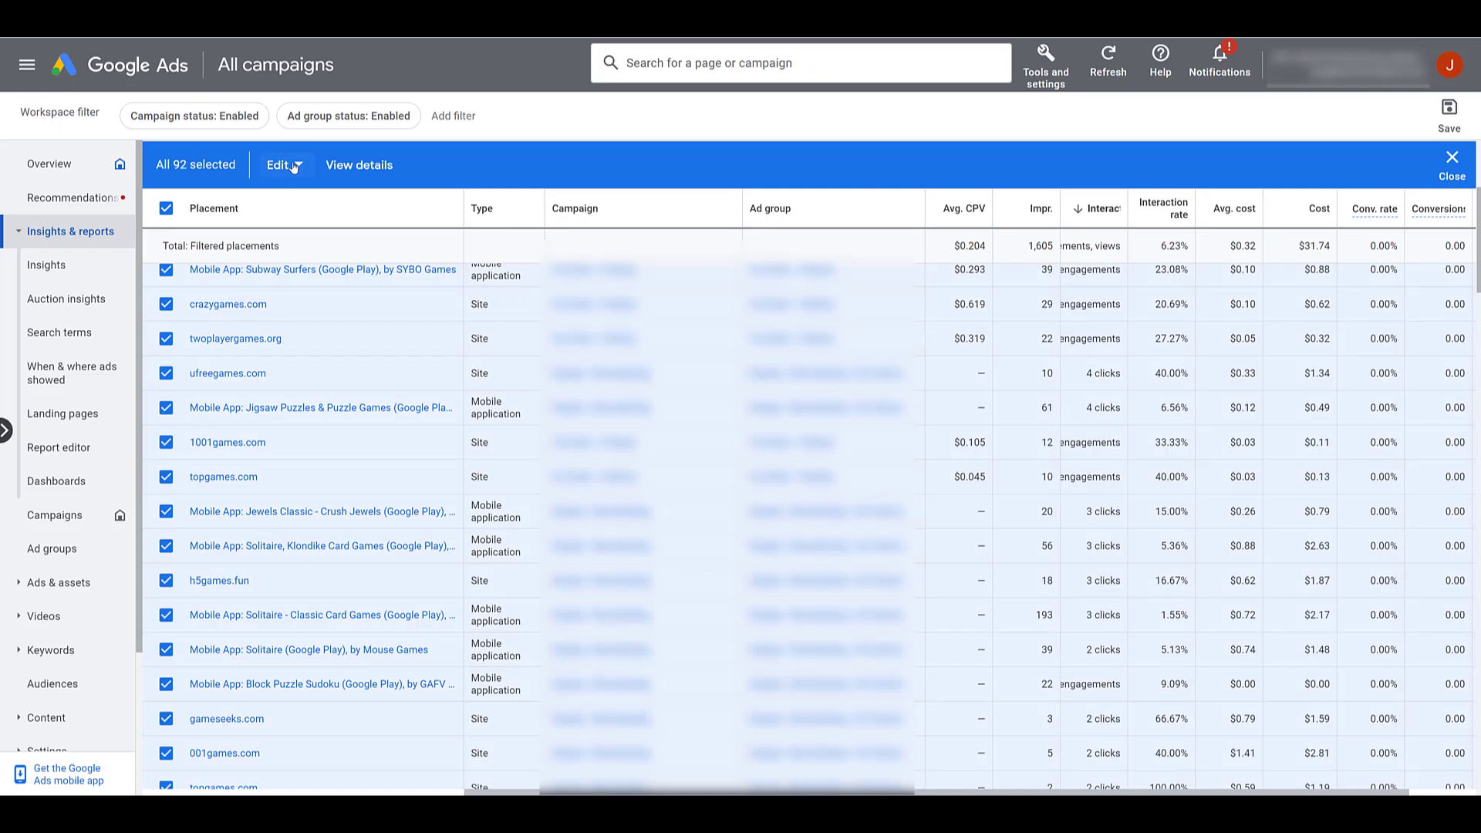
click(213, 208)
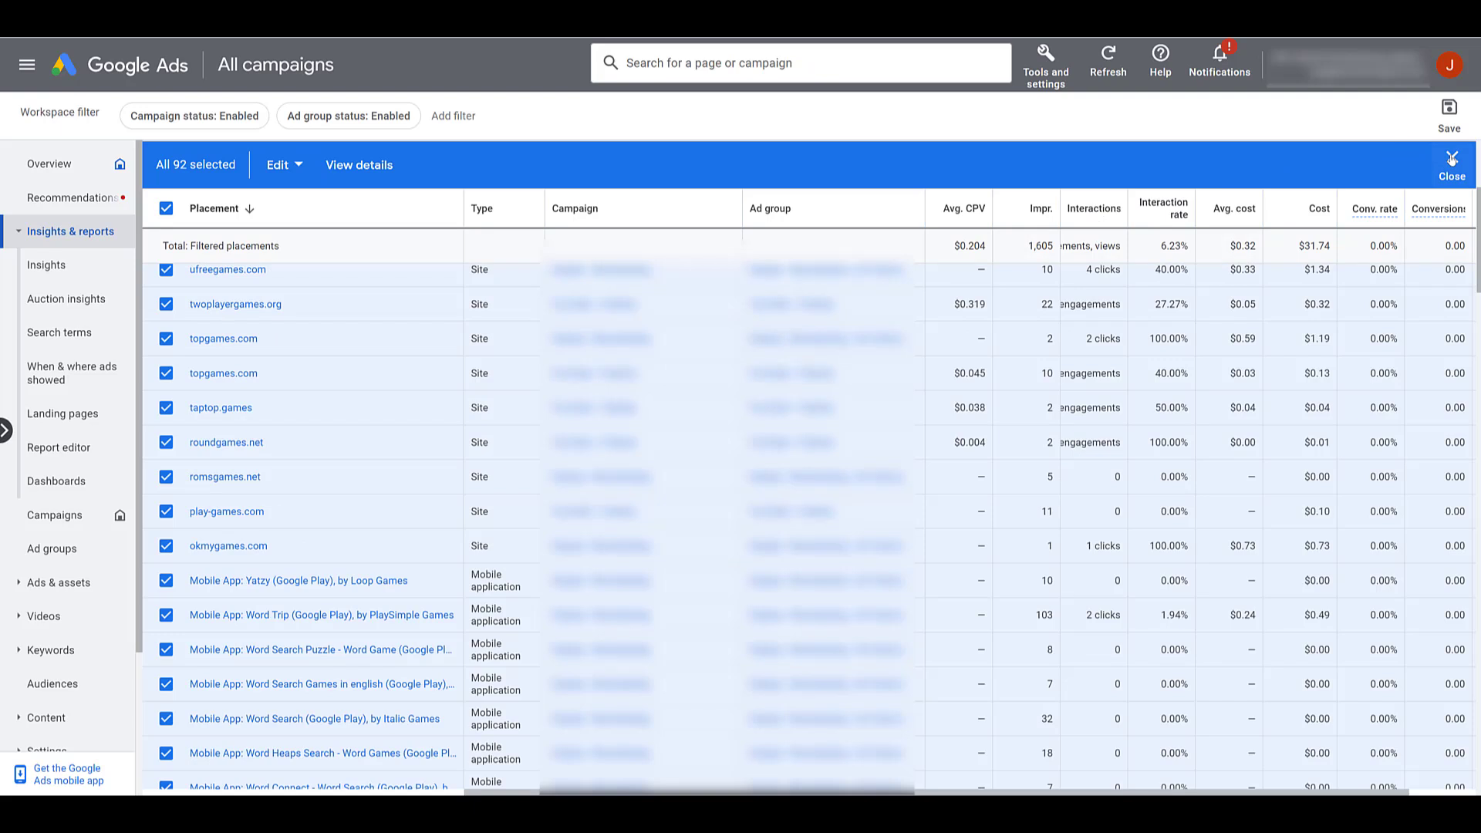
click(1452, 165)
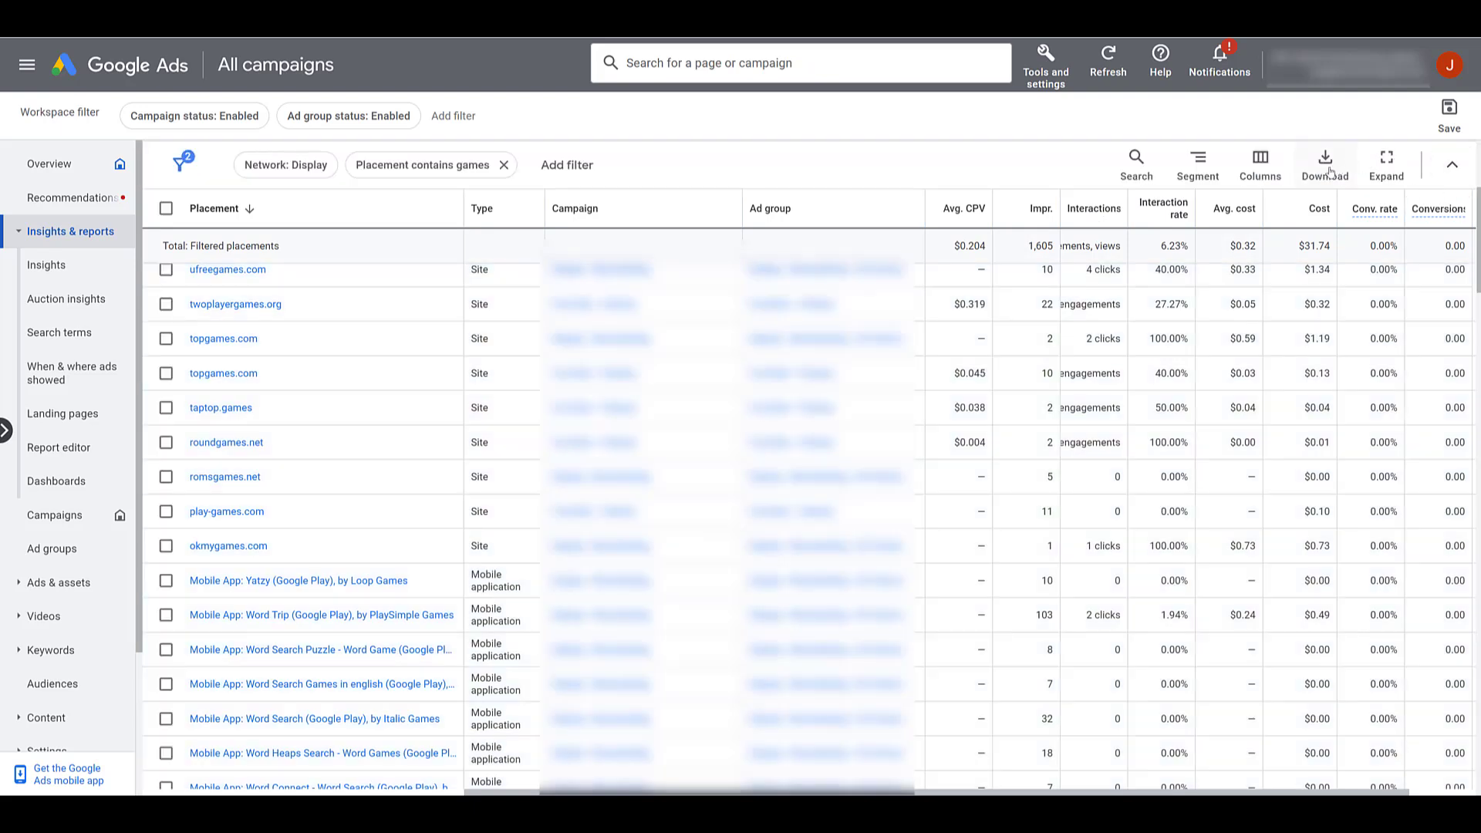
mouse_move(1331, 173)
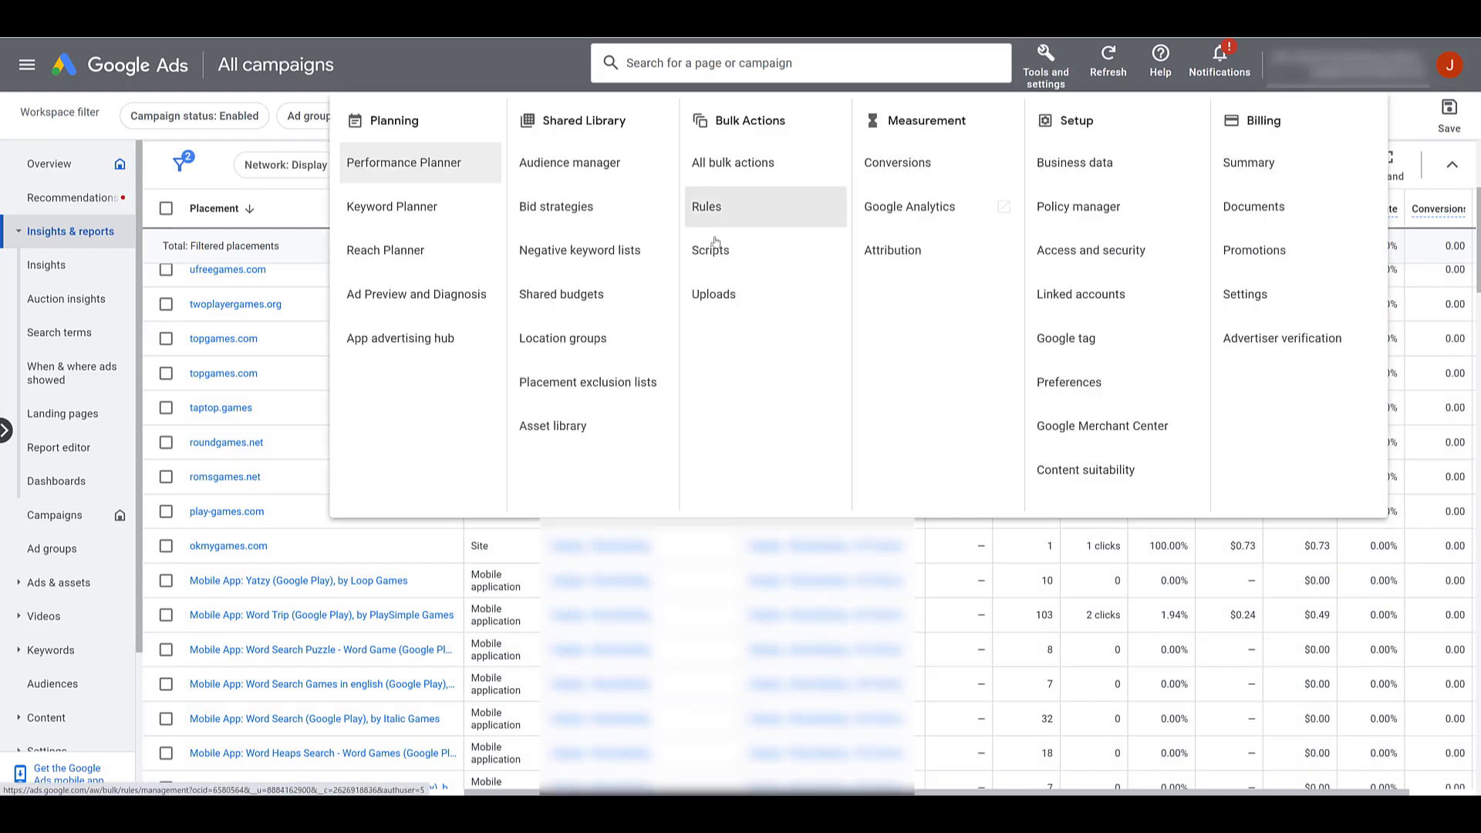
mouse_move(588, 381)
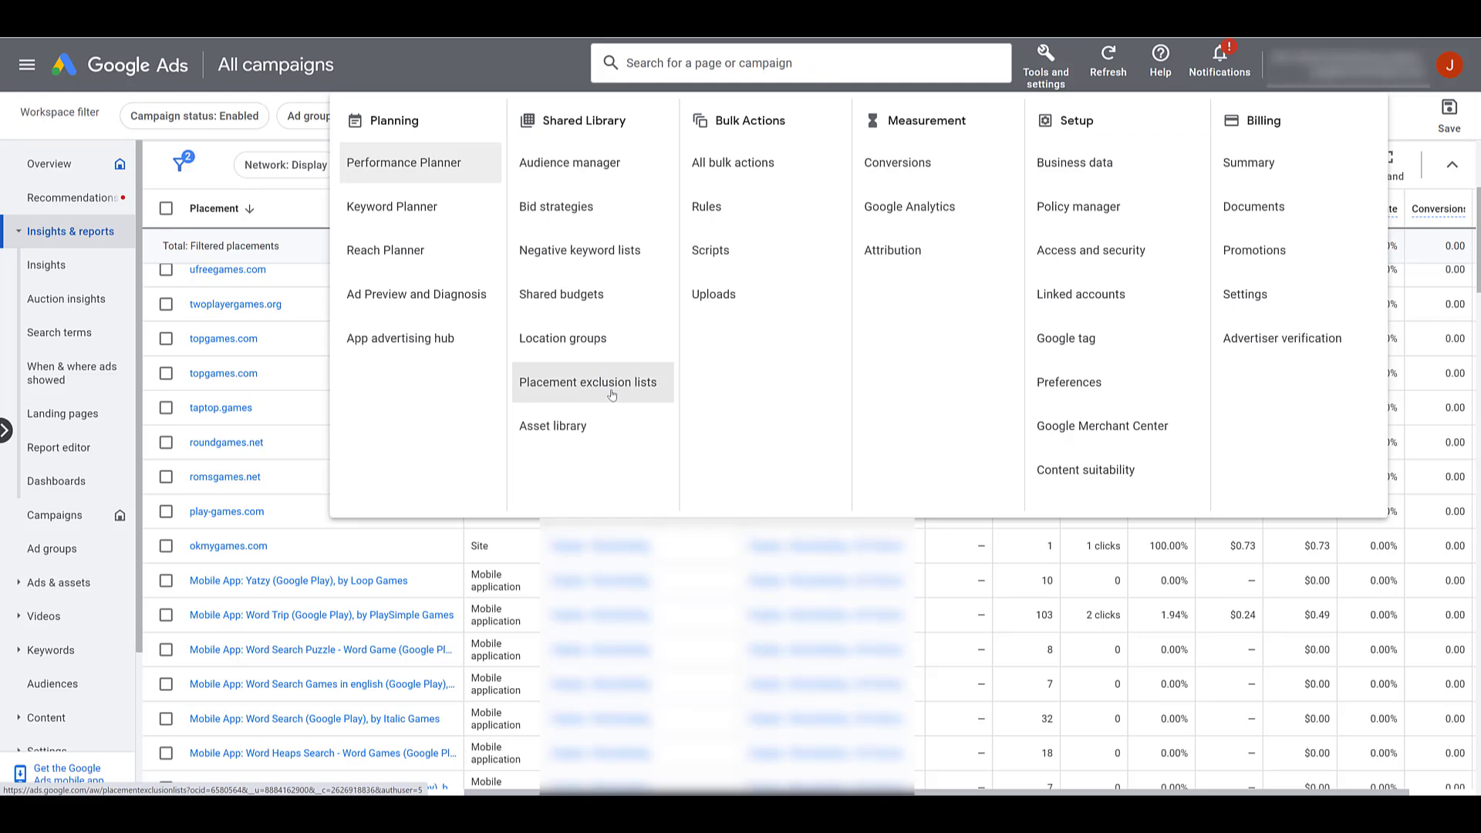
Reach Placement exclusion lists under Shared Library from Tools and settings
click(586, 381)
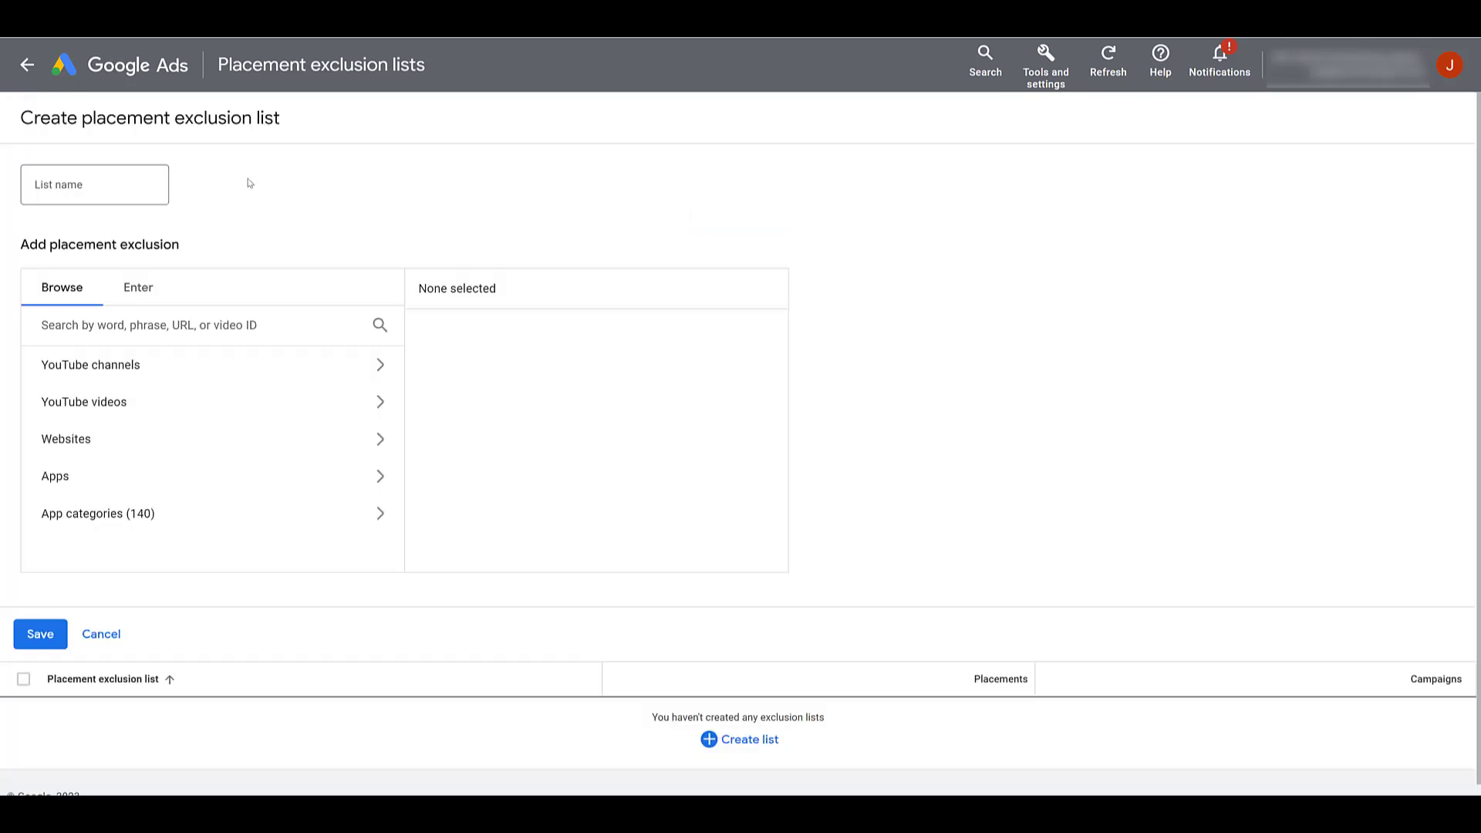
Save a new 'Account Exclusions' list with the 90 games placement URLs pasted in
text(Account Exclusions)
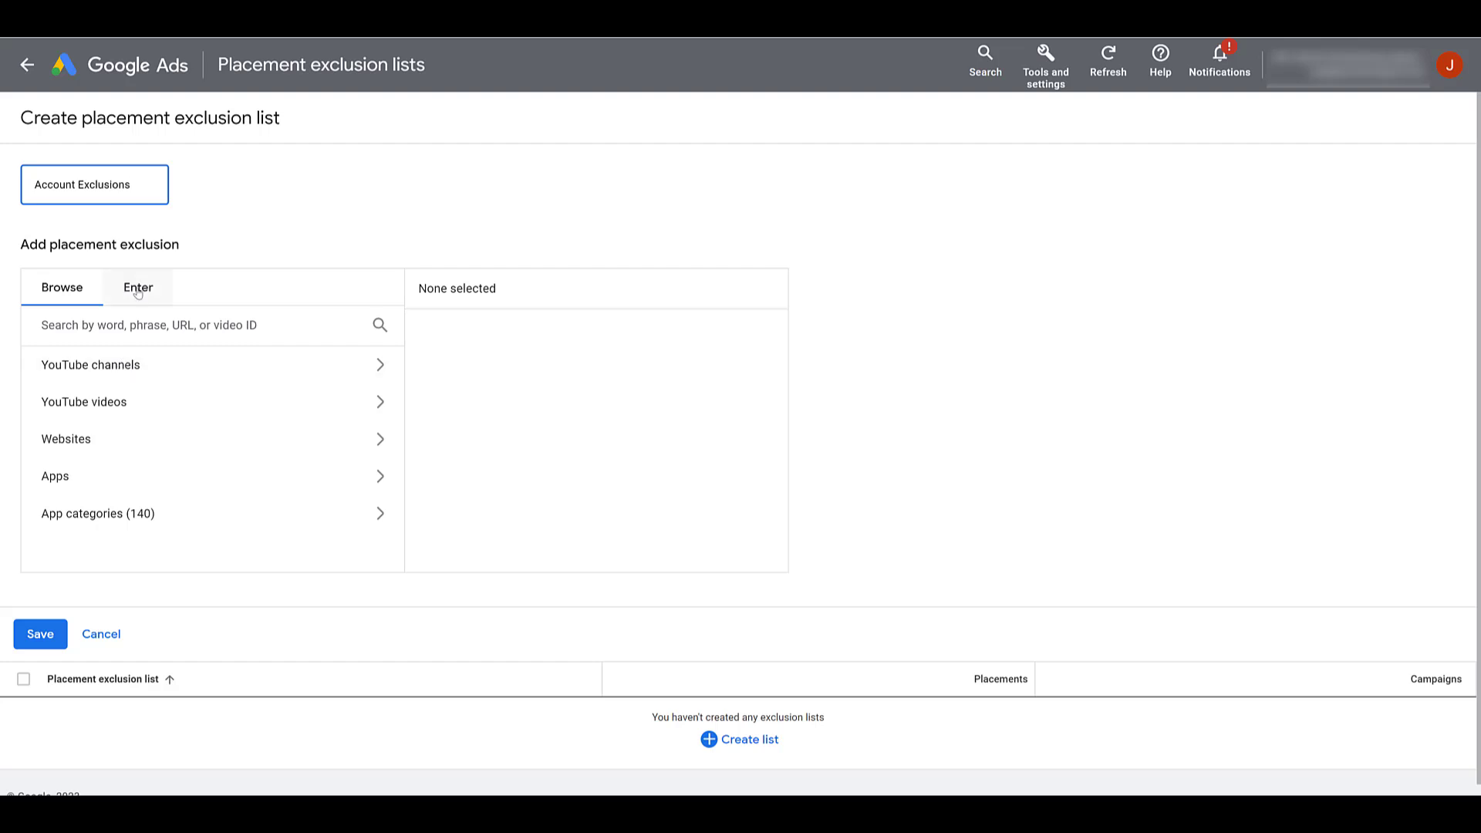
click(137, 287)
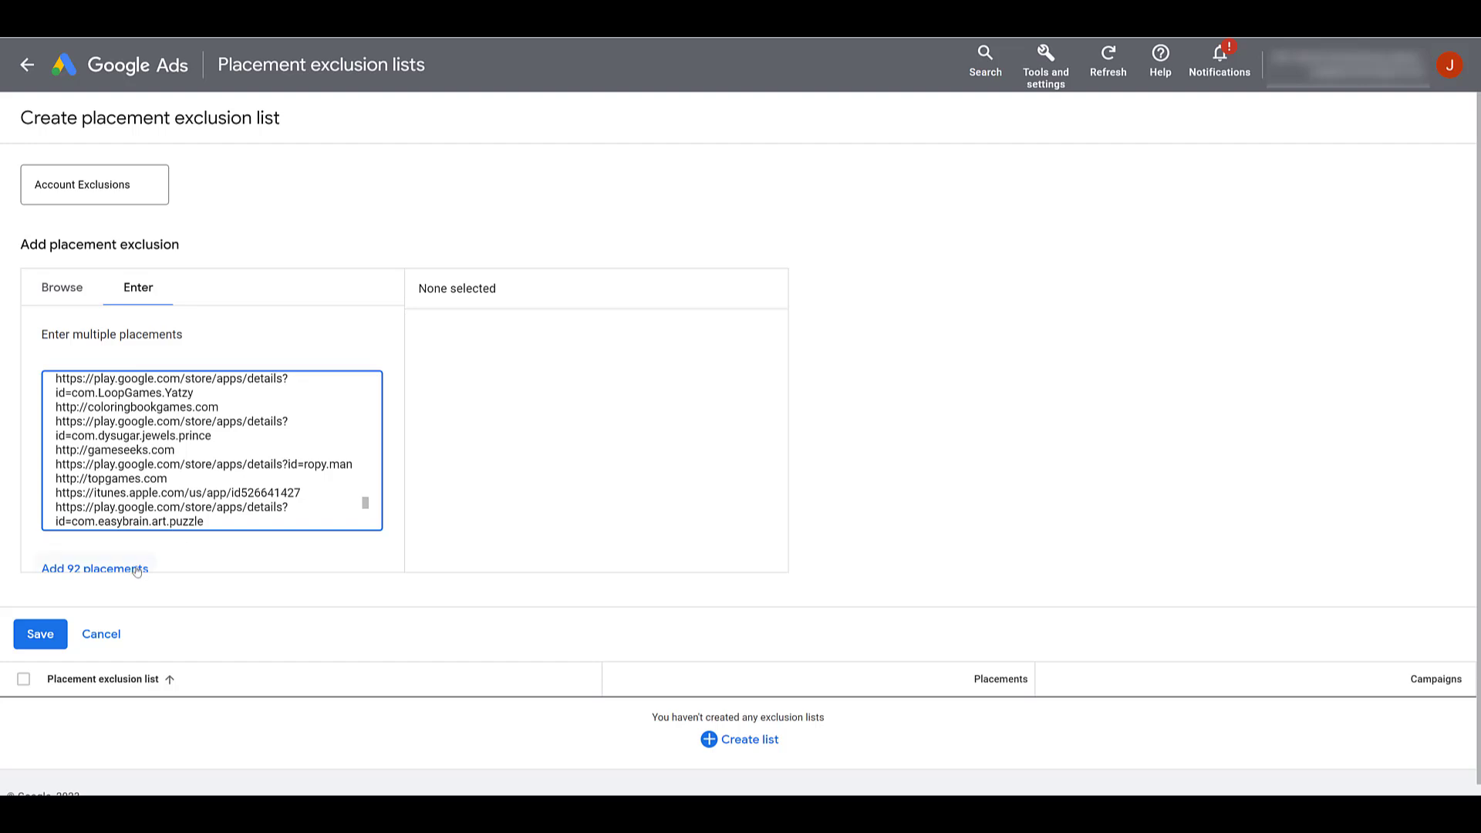
click(94, 569)
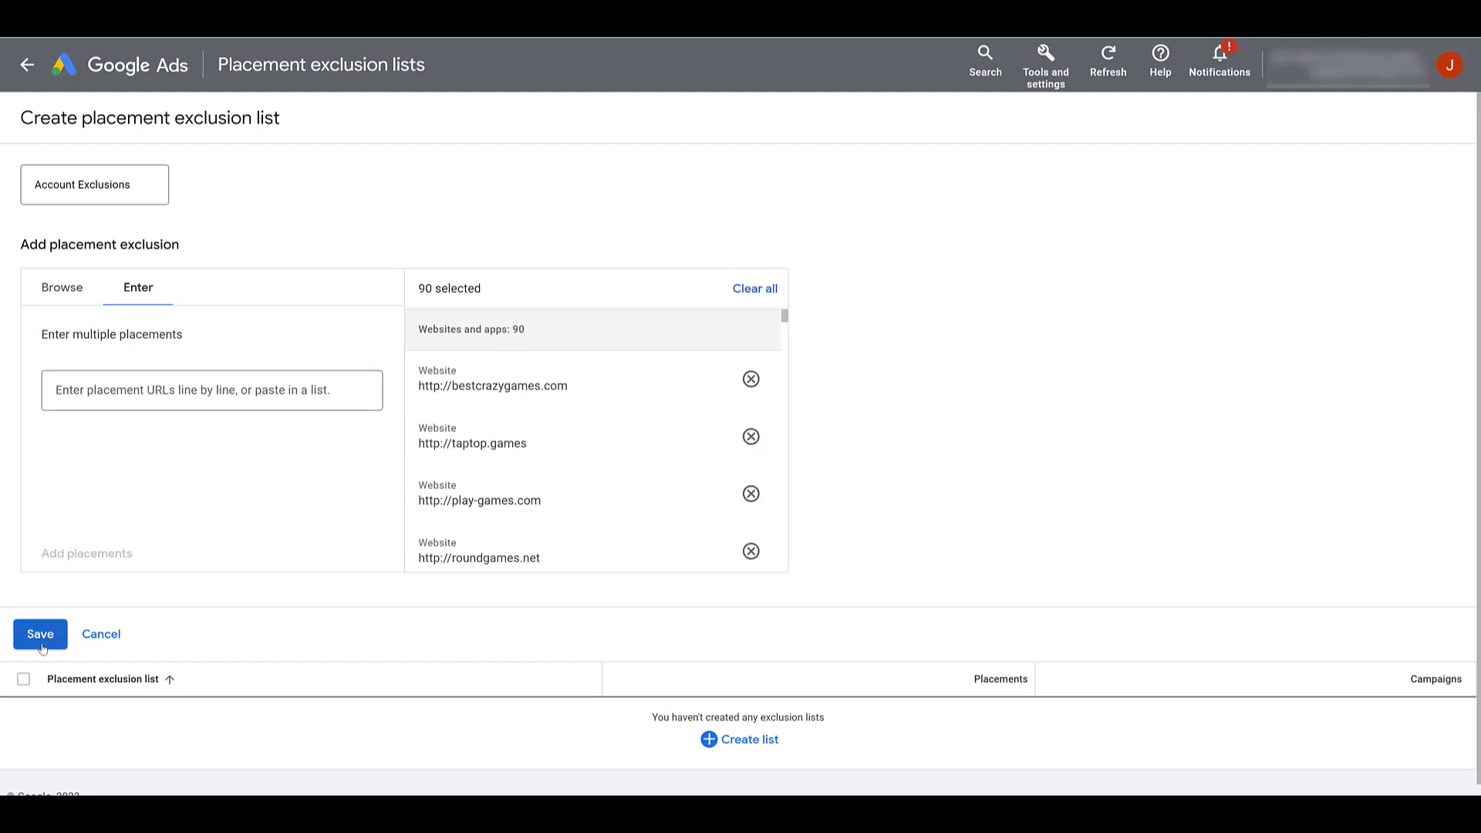
click(40, 634)
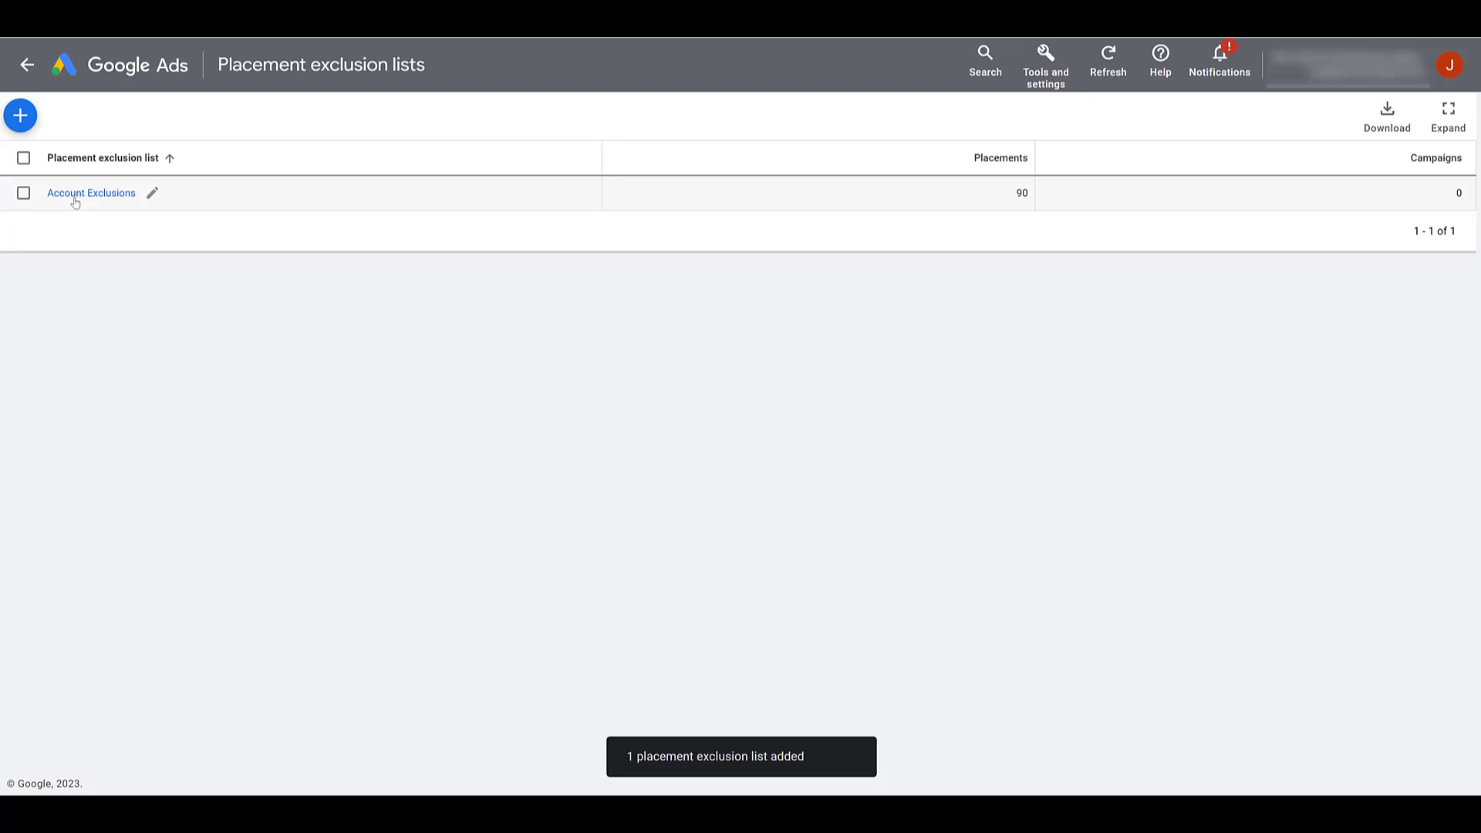
Start applying the saved Account Exclusions list to campaigns
click(91, 193)
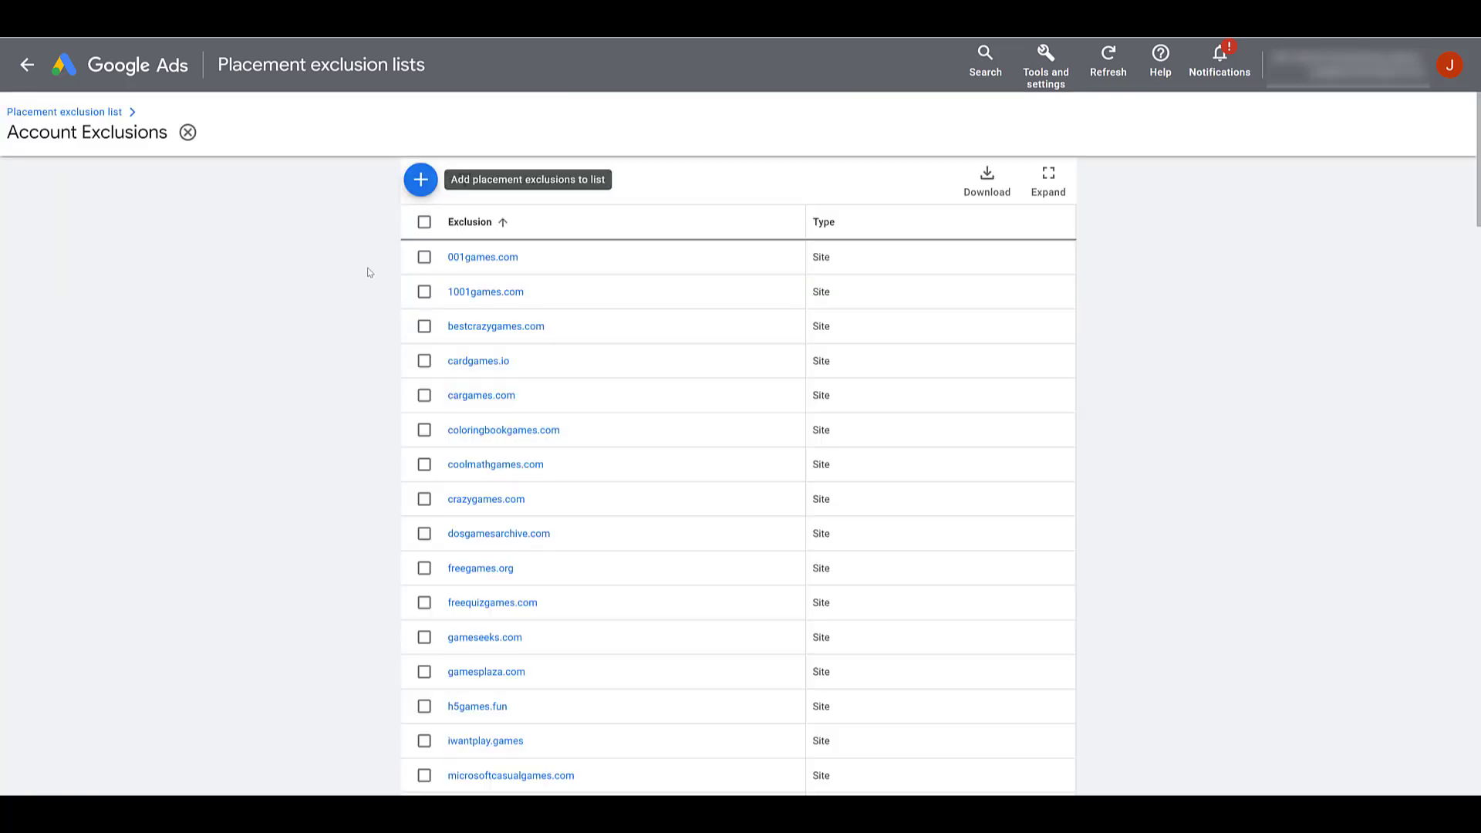
scroll(down, 3)
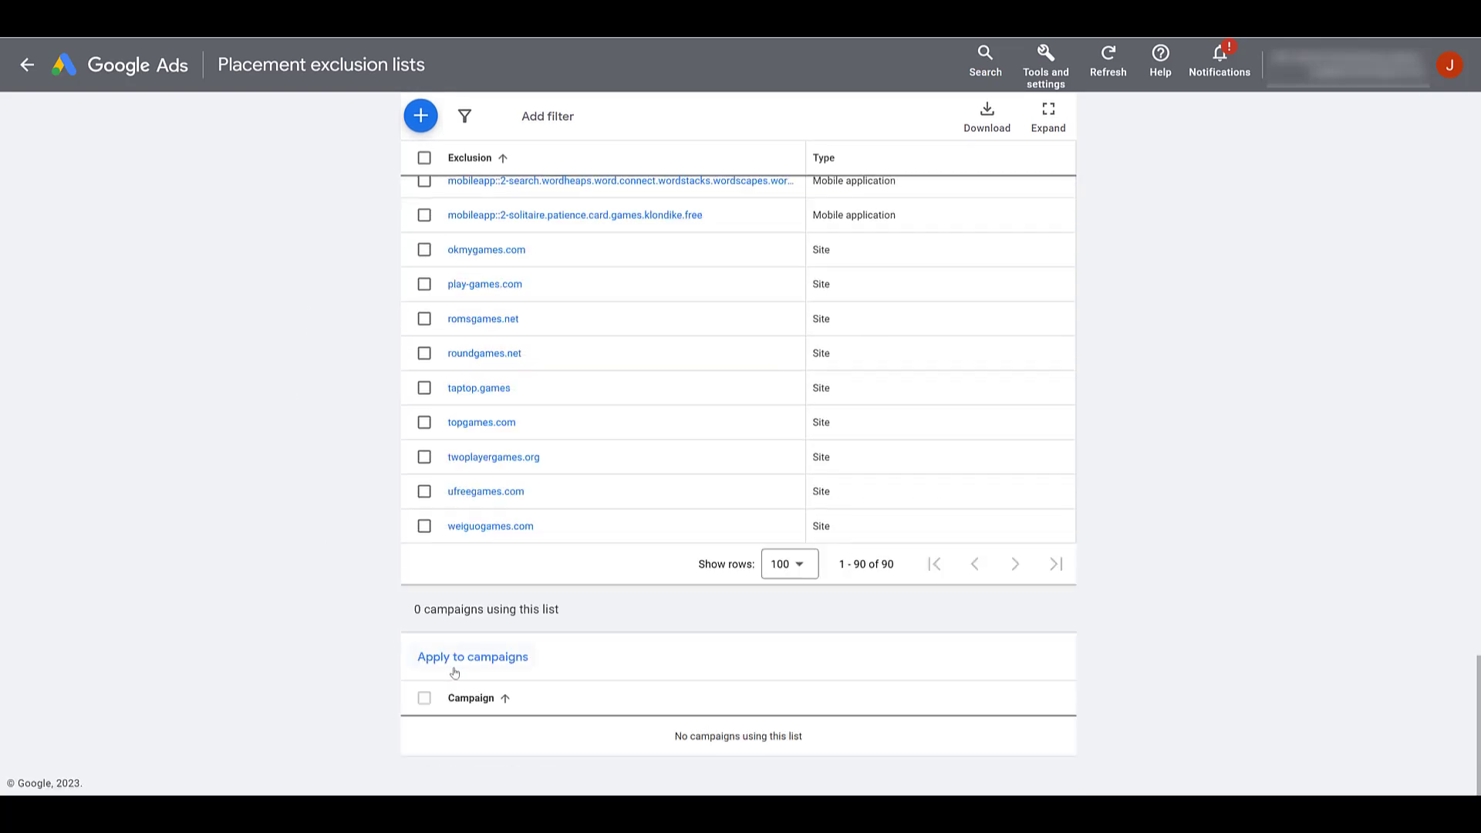
click(472, 657)
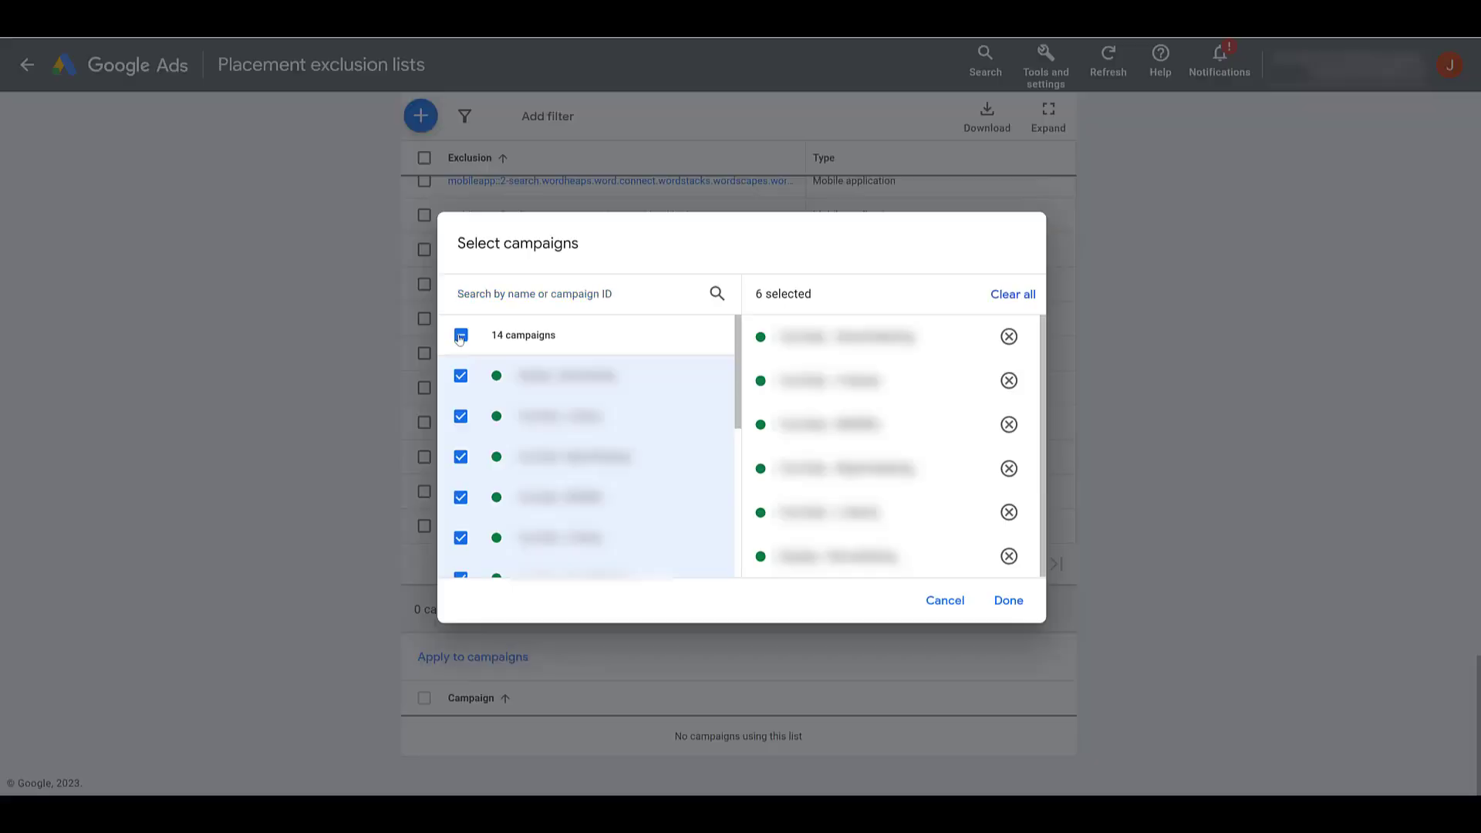
Confirm the six of 14 selected campaigns to receive the Account Exclusions list
click(462, 335)
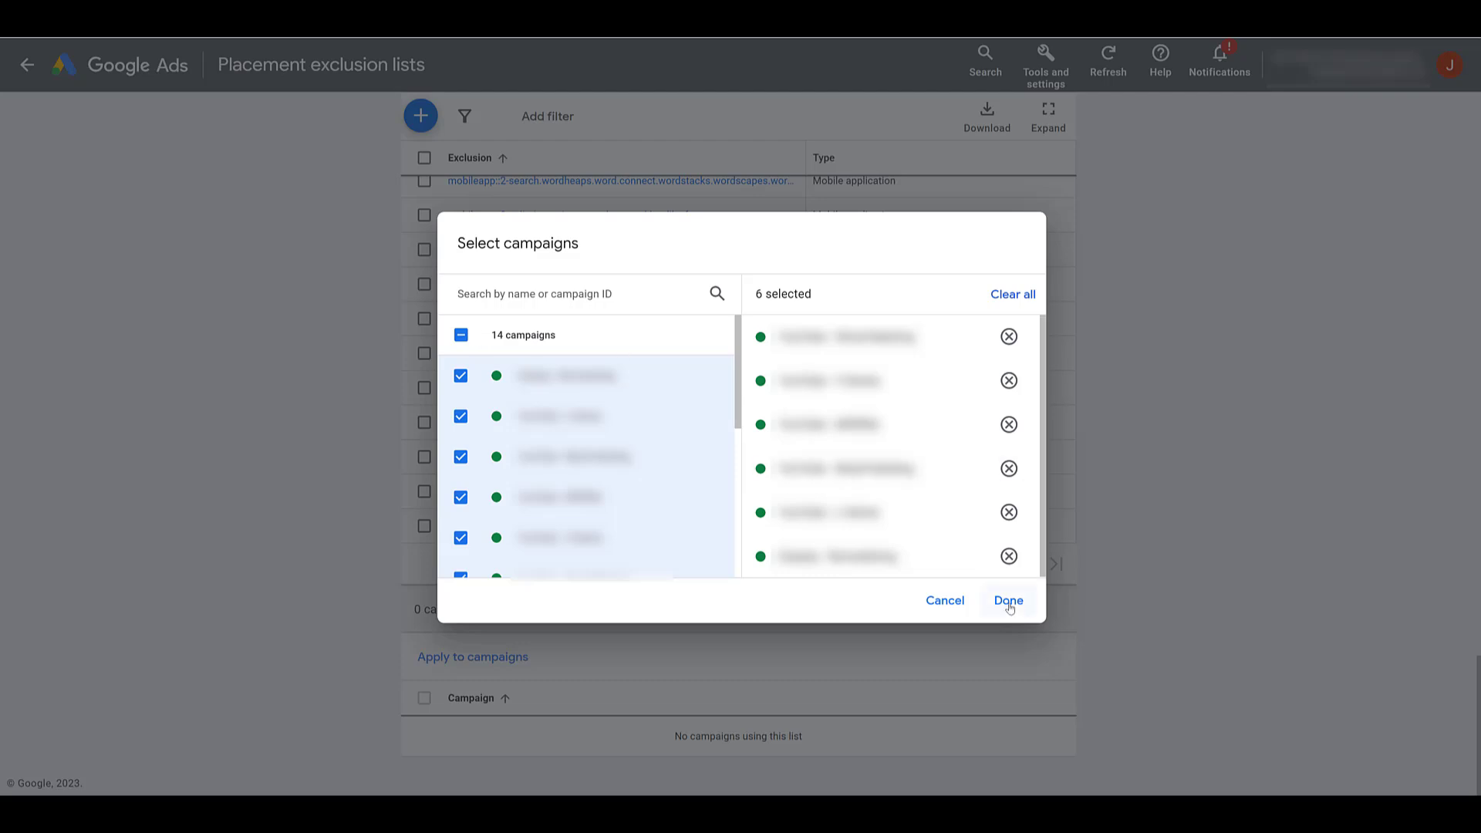
click(1007, 600)
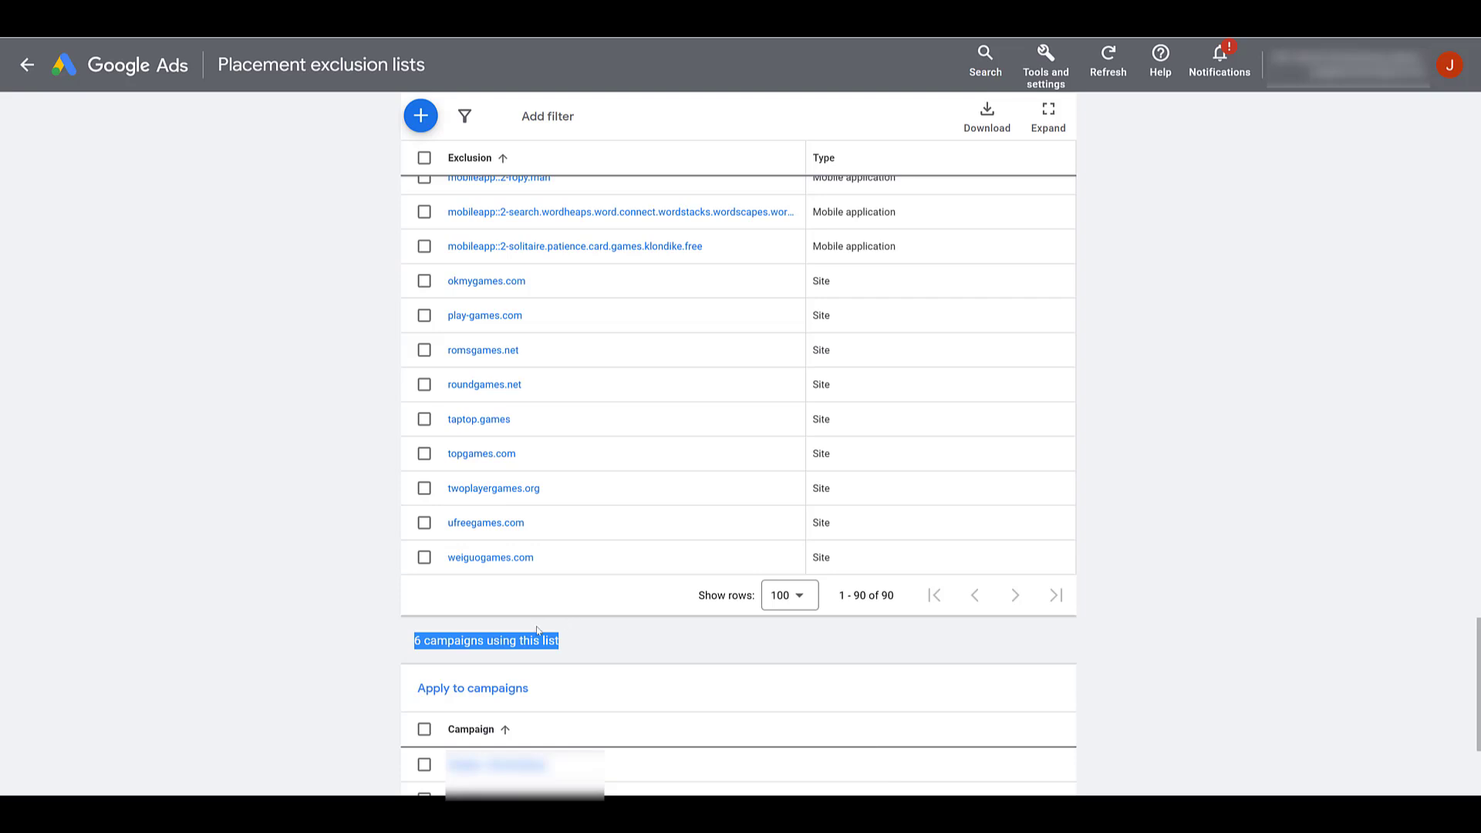
mouse_move(284, 546)
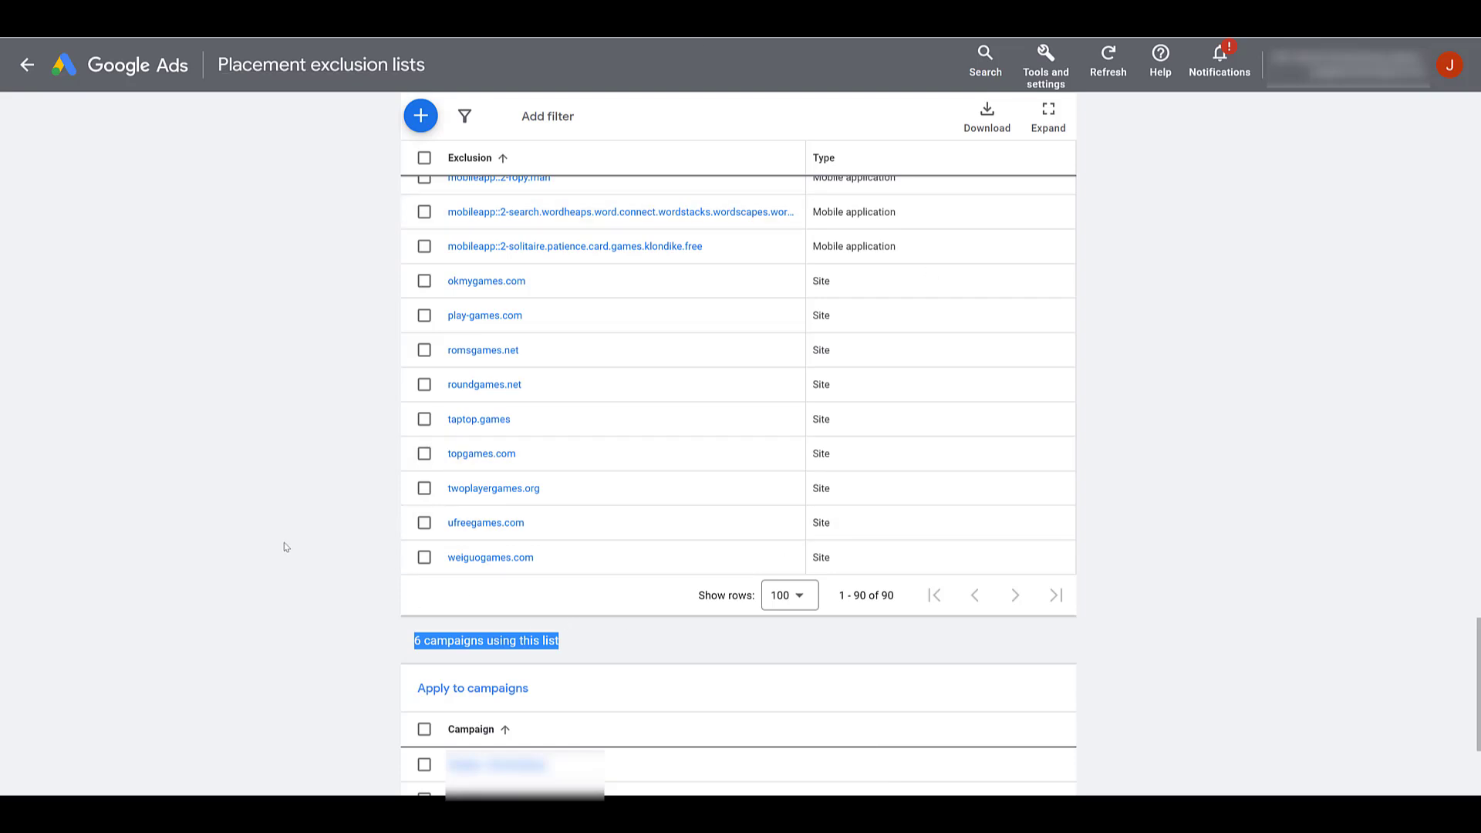
mouse_move(256, 532)
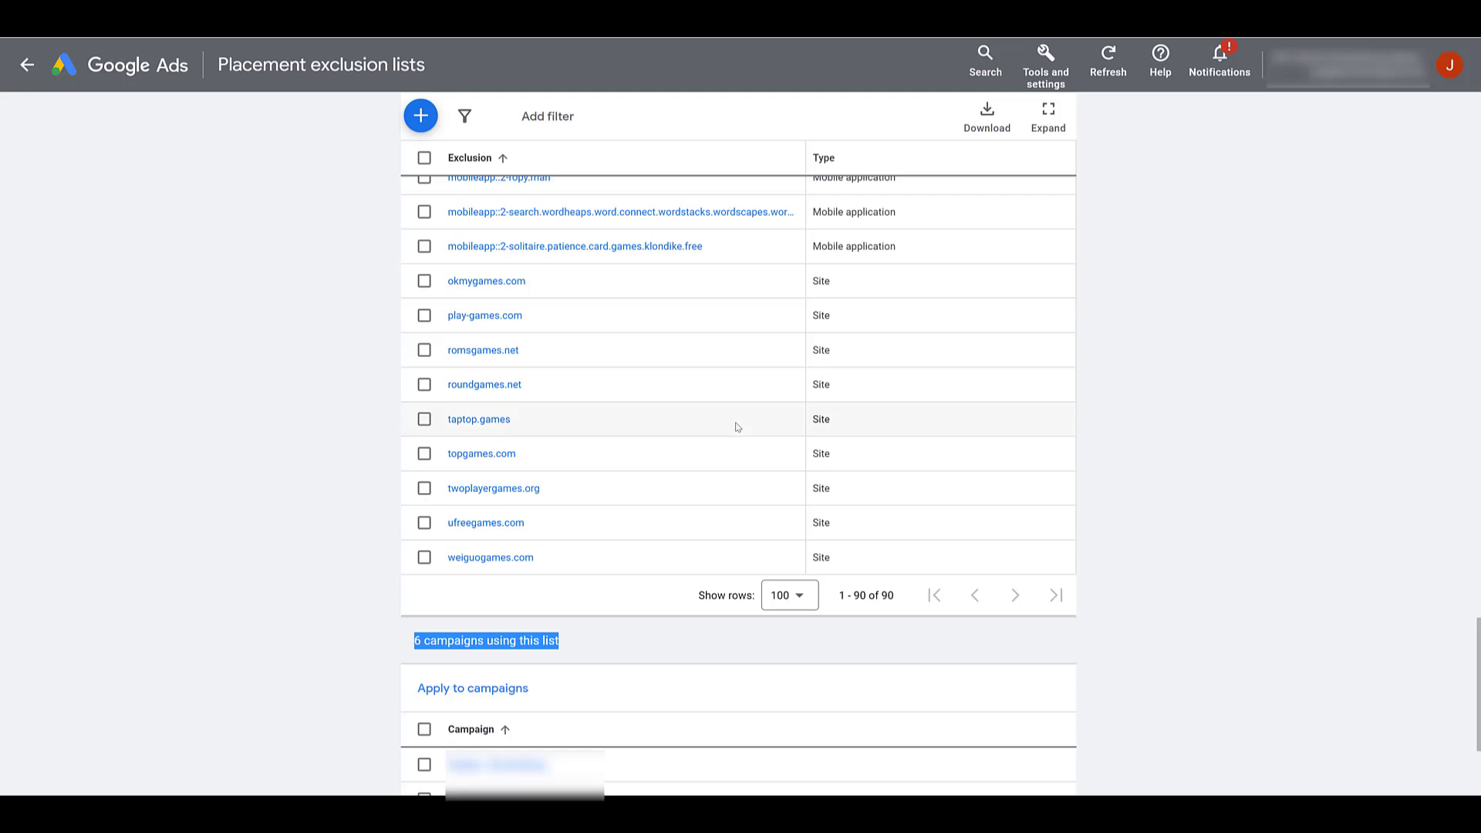
mouse_move(549, 426)
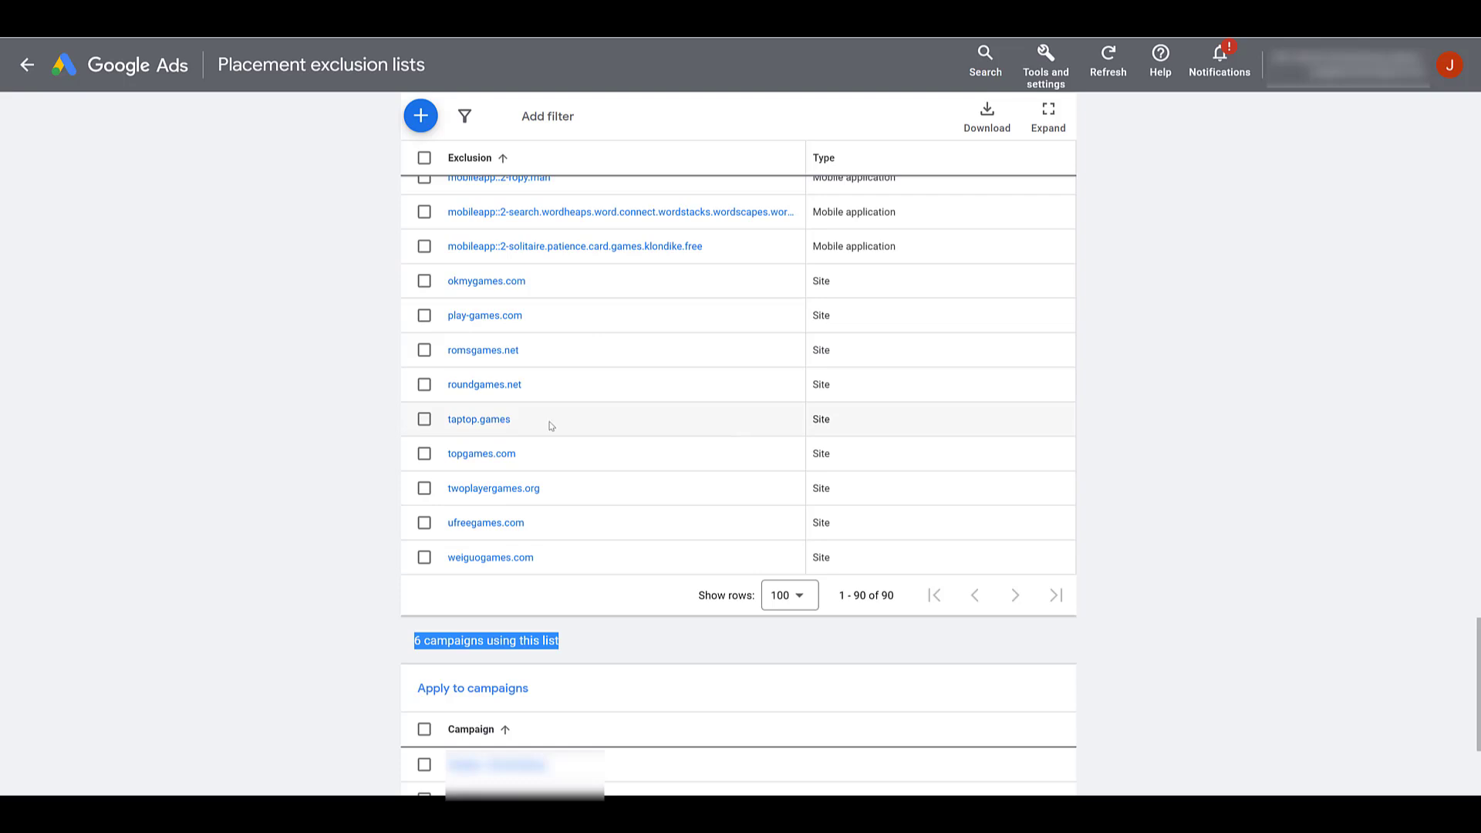
mouse_move(537, 549)
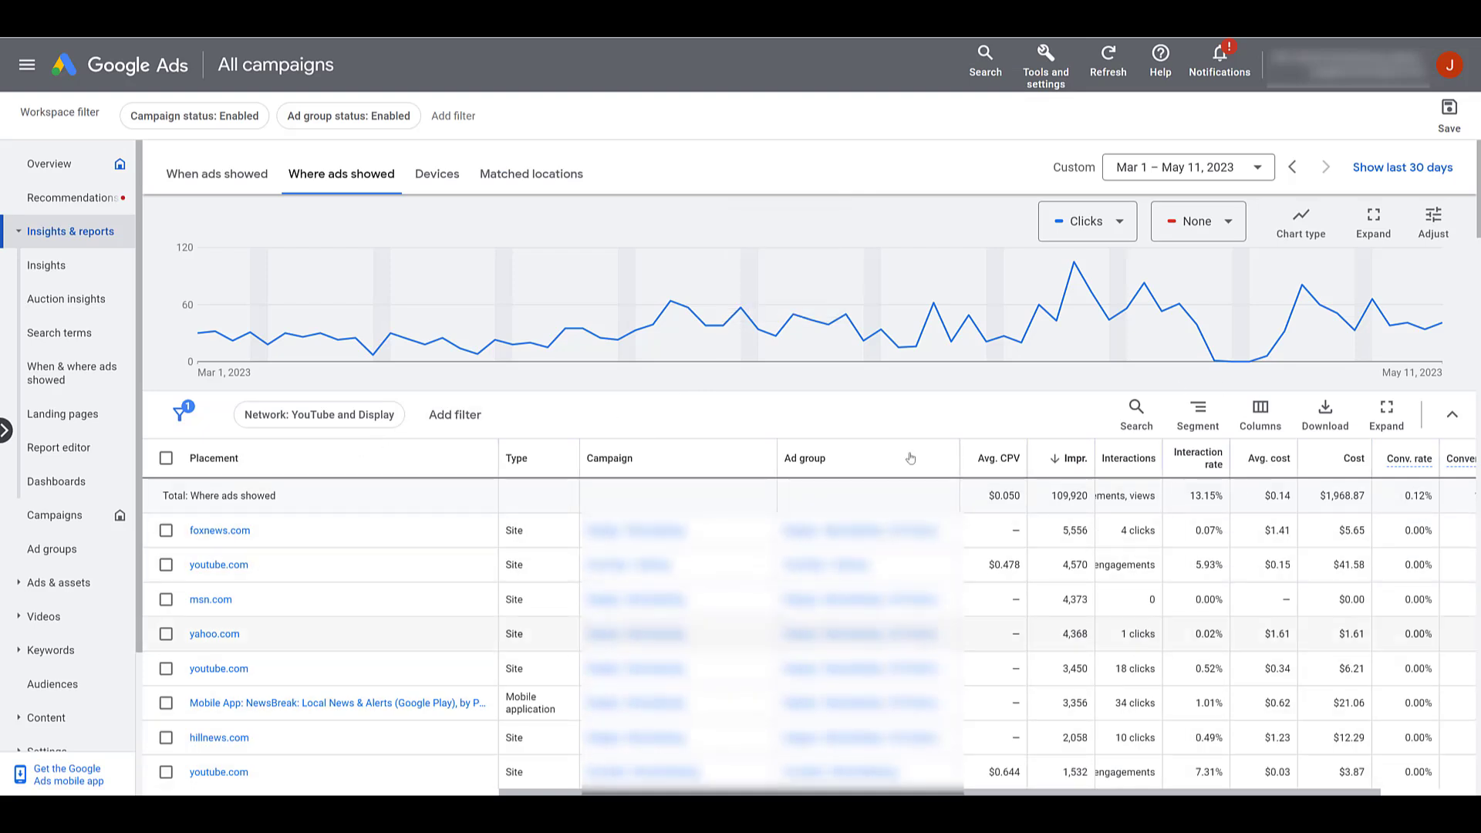
mouse_move(810, 321)
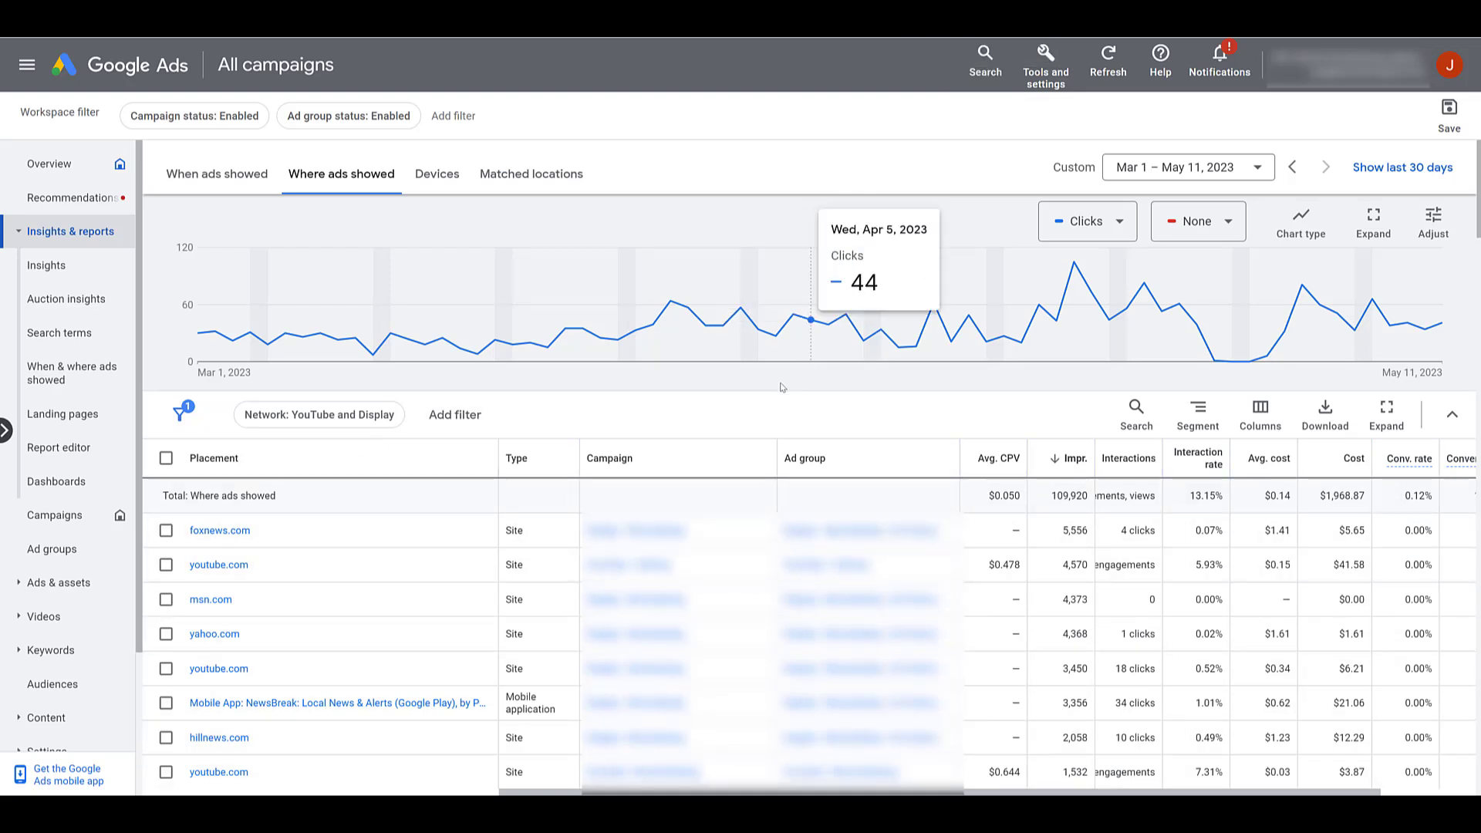
mouse_move(666, 420)
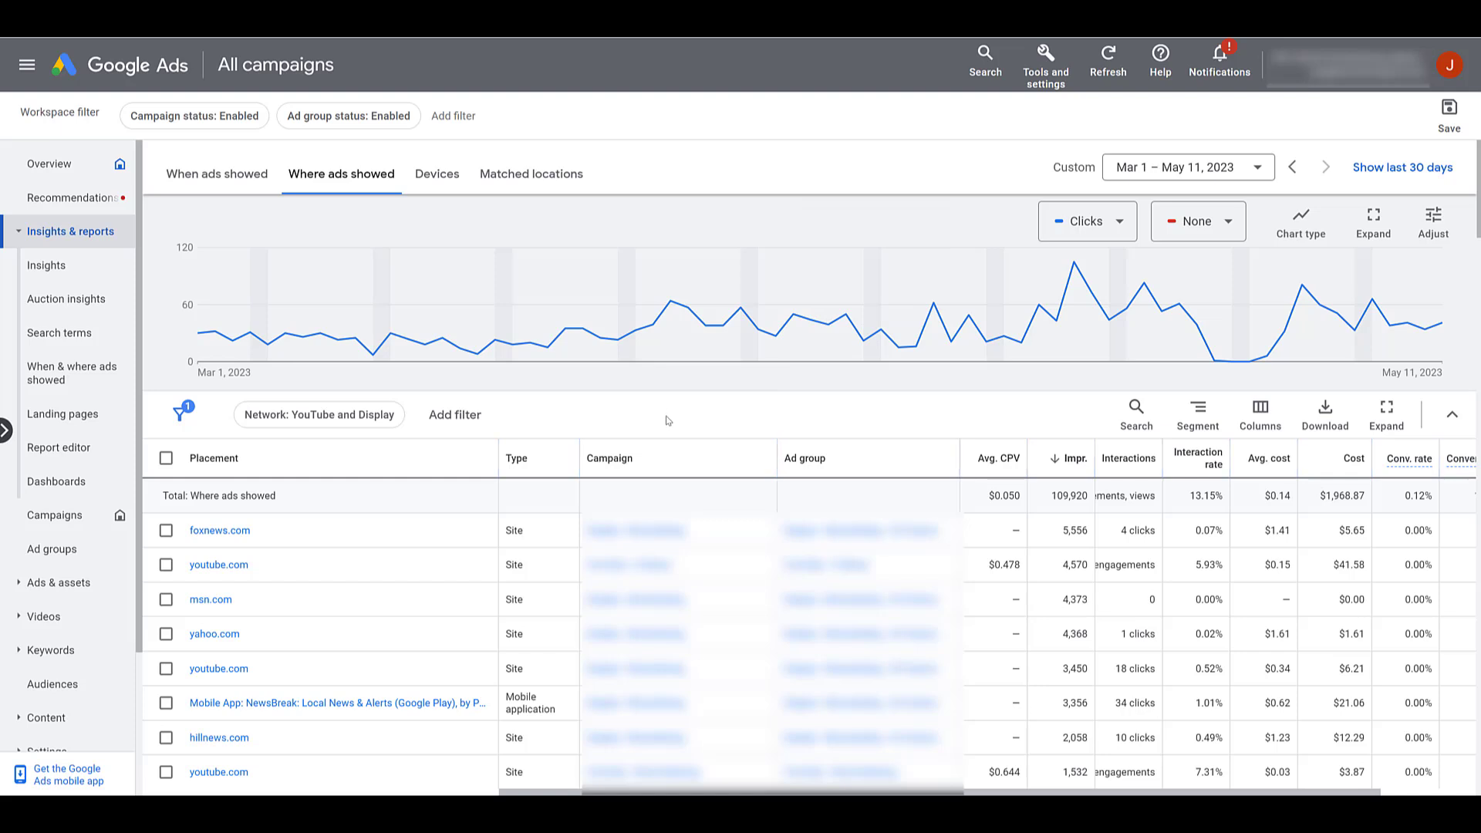